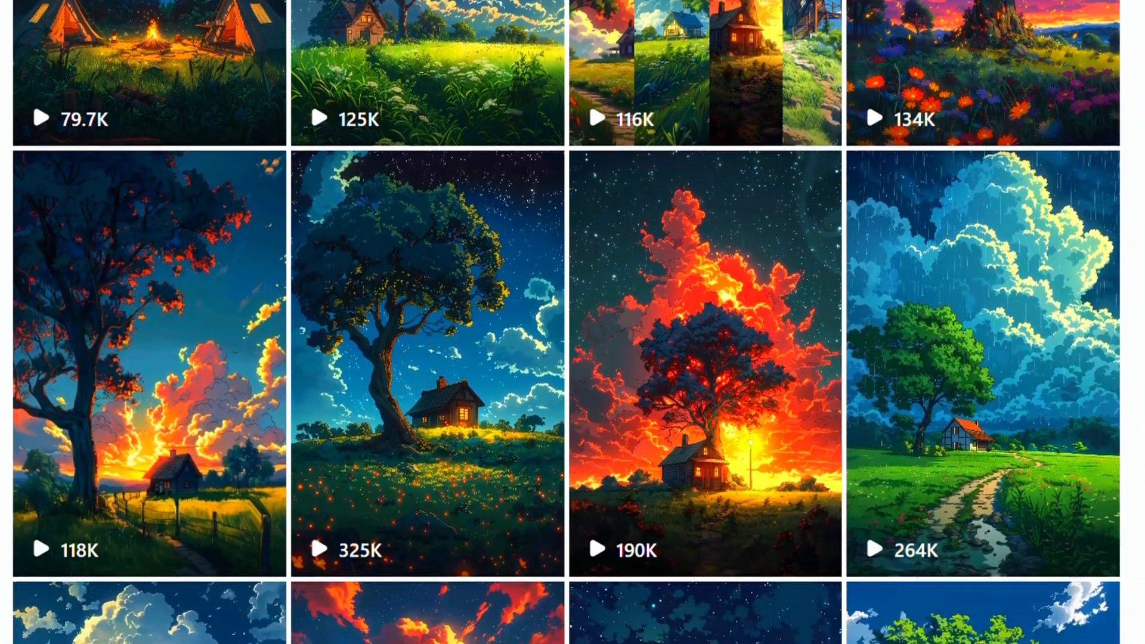
# Open the starry-night cabin reel with fireflies from the naturaeon profile grid.
pyautogui.scroll(-3)
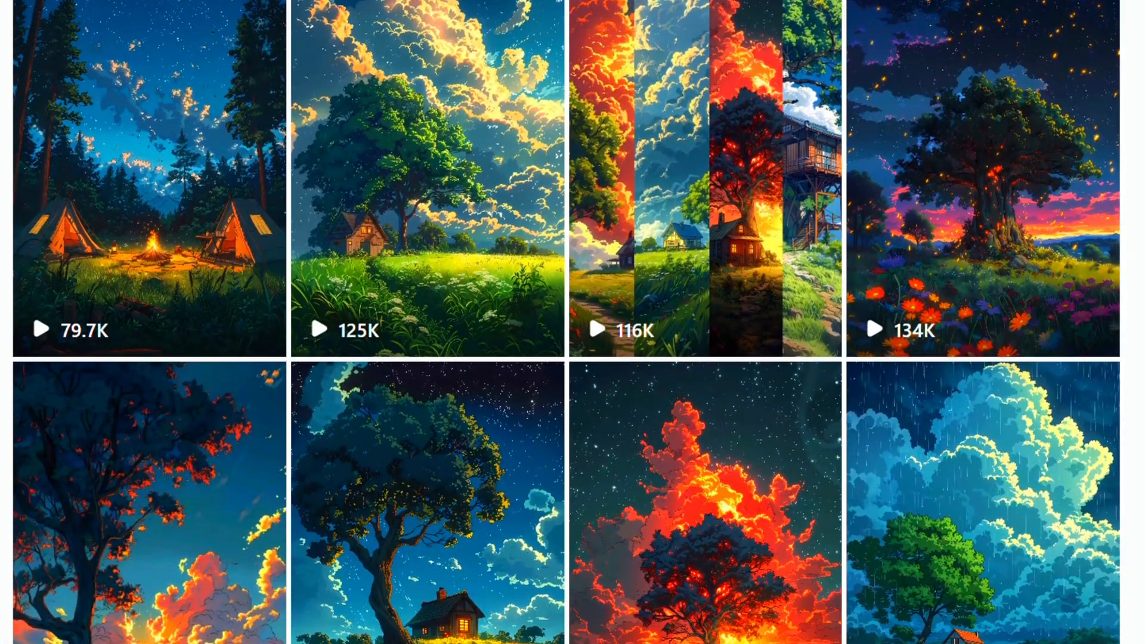
pyautogui.click(427, 512)
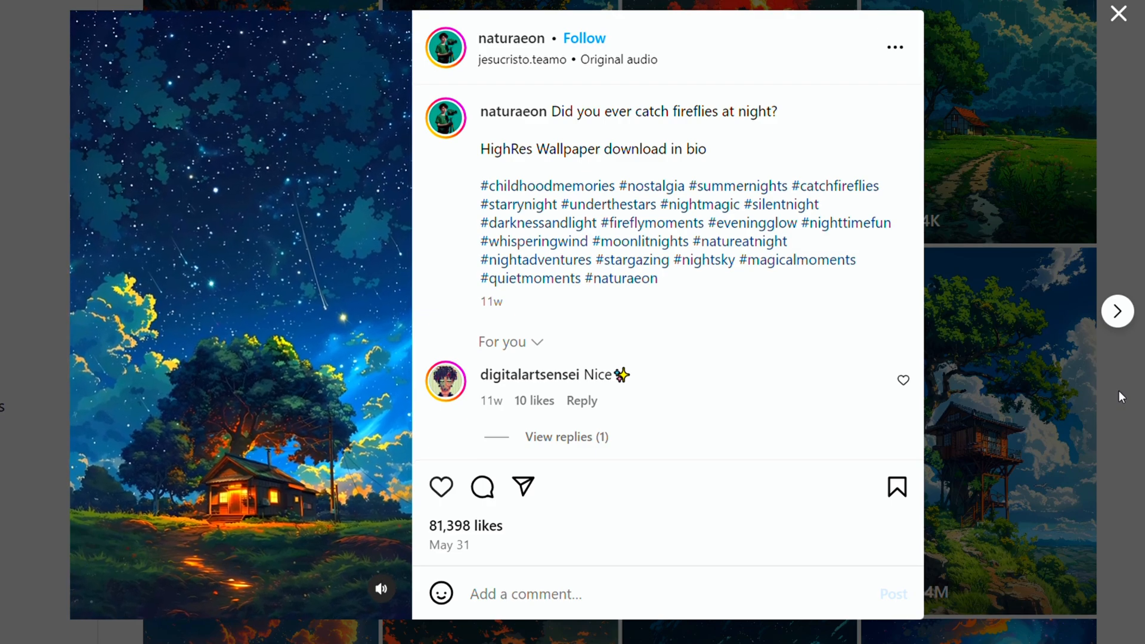
# Leave the Instagram post and bring up the Leonardo.Ai website.
pyautogui.click(1117, 14)
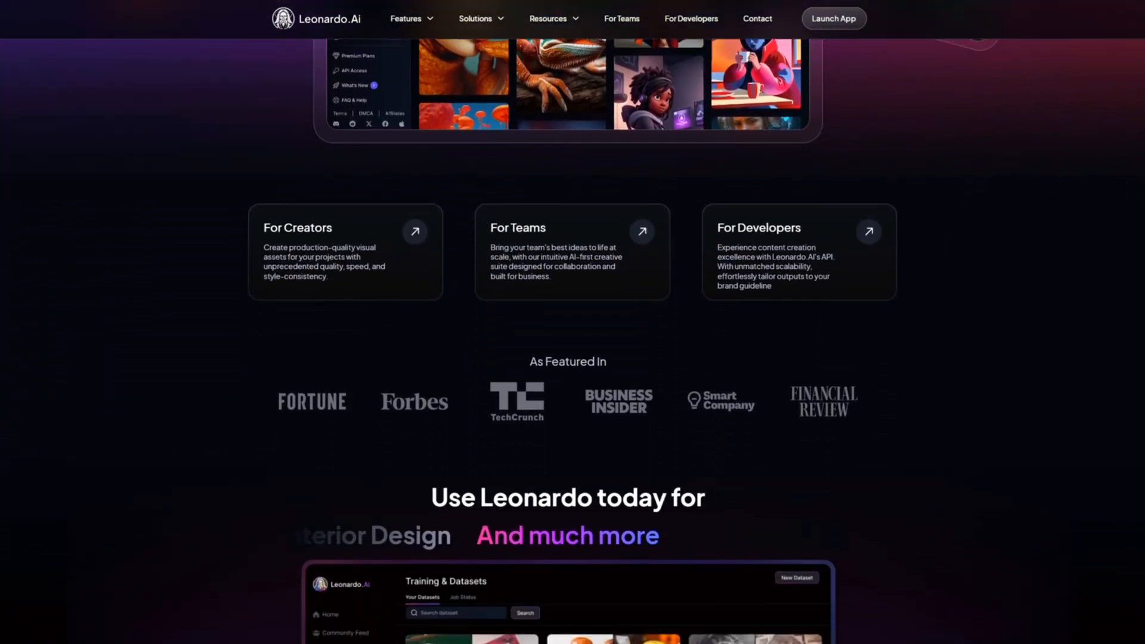
# Scroll through the Leonardo.Ai landing page offerings before launching the app.
pyautogui.scroll(3)
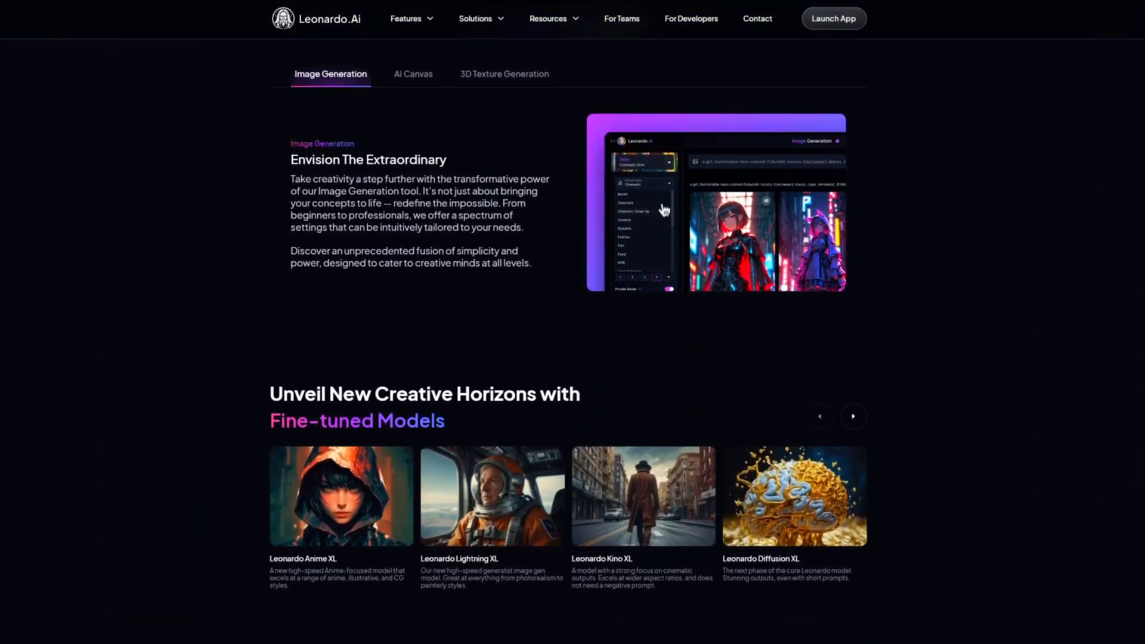
pyautogui.scroll(-3)
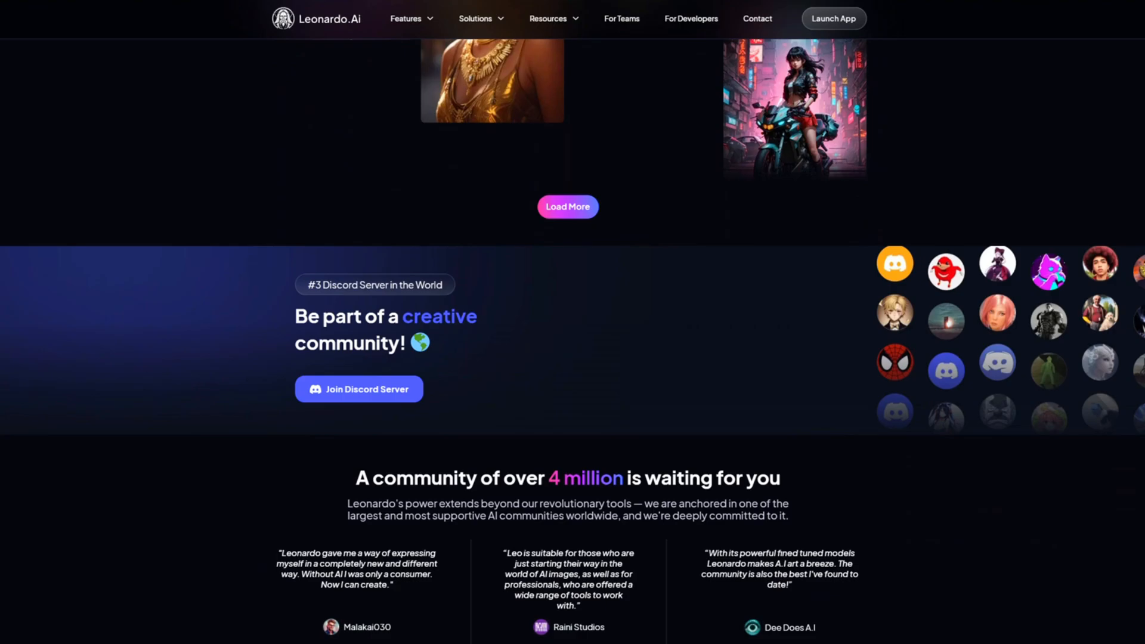
pyautogui.scroll(-3)
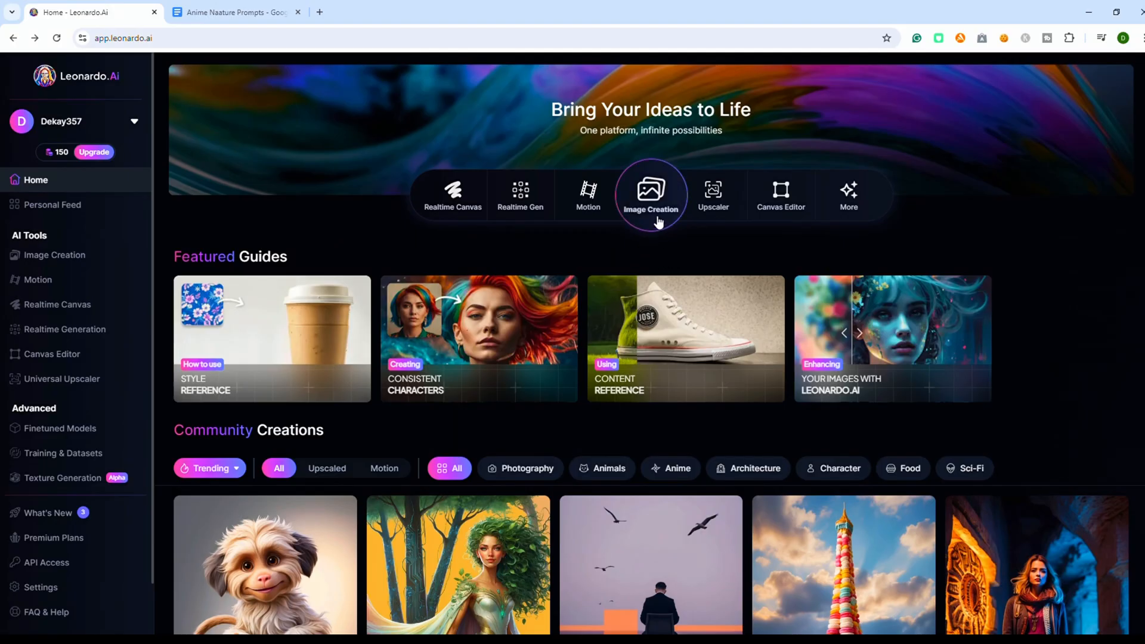
# Paste Prompt 1 from the Google Doc into Image Creation and remove '--v 5 --stylize 1000'.
pyautogui.click(648, 193)
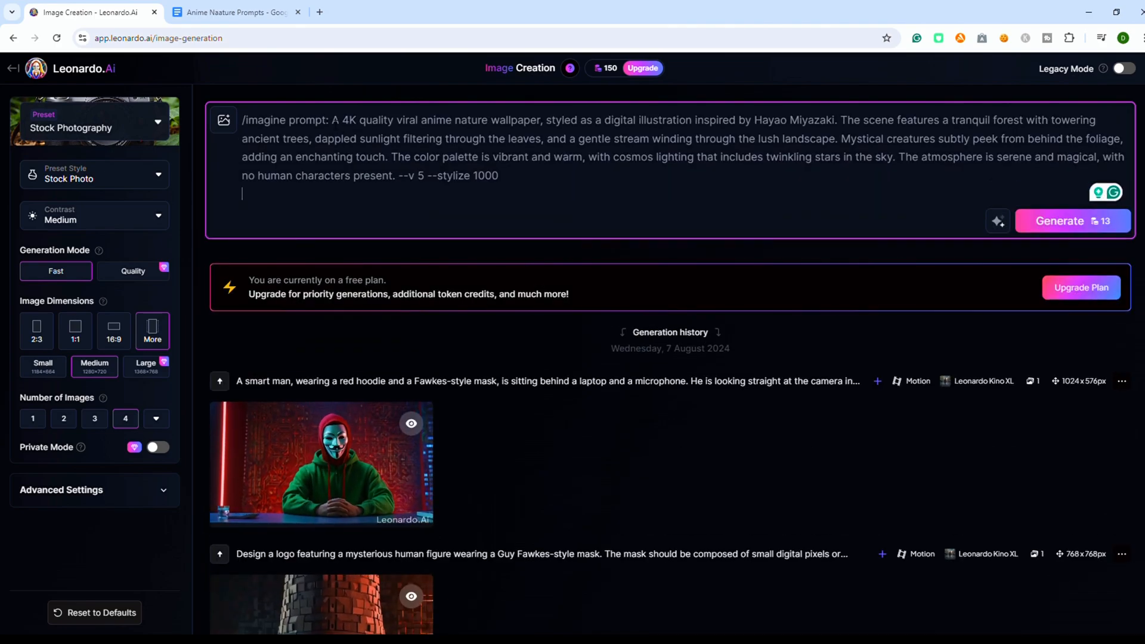
pyautogui.click(233, 12)
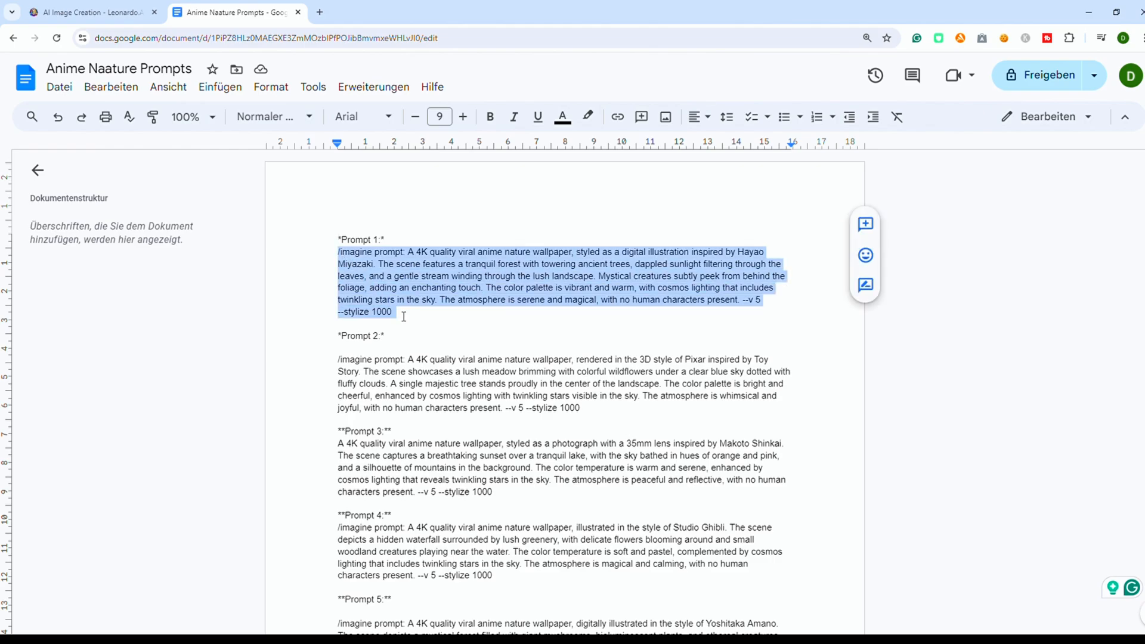
pyautogui.click(87, 12)
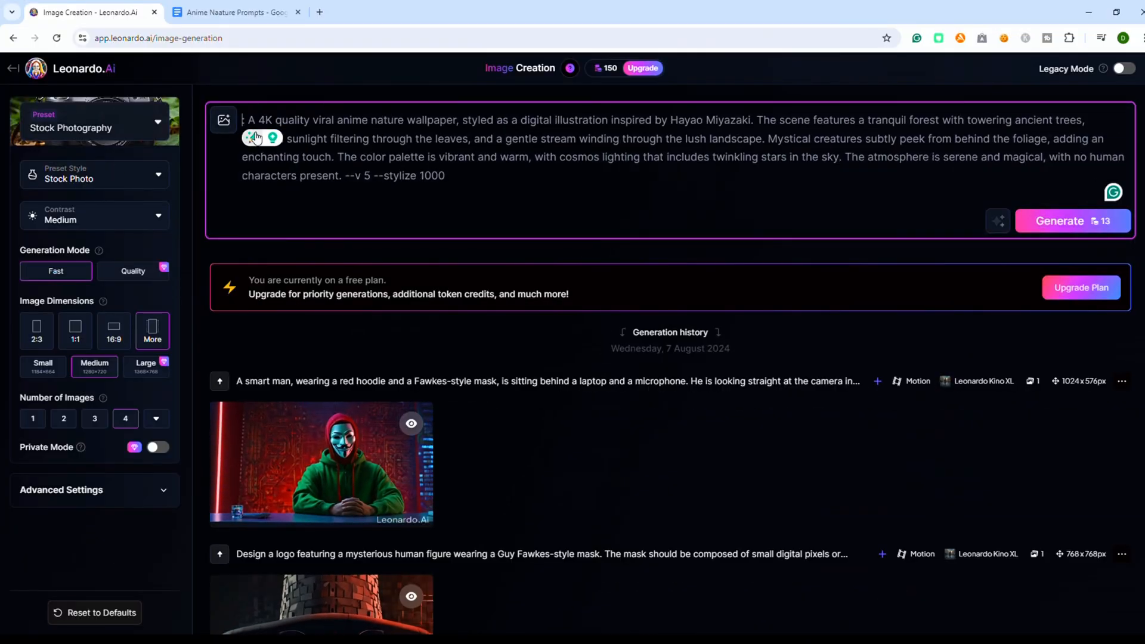
pyautogui.doubleClick(399, 175)
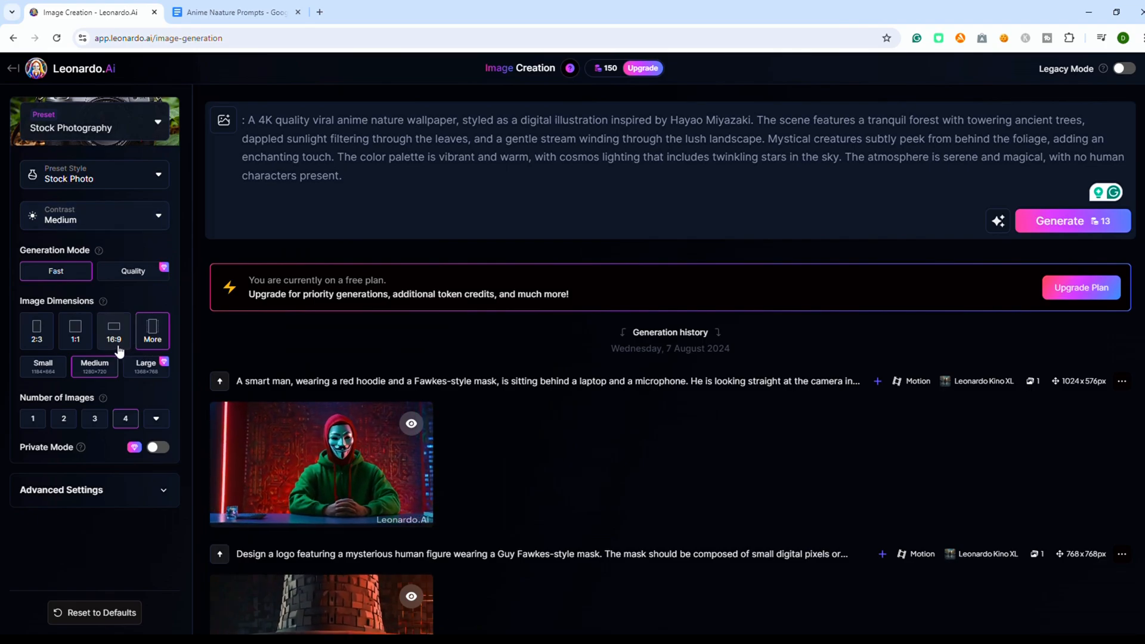
# Set Mobile 9:16 (720×1280) dimensions and the Anime preset with Anime General style.
pyautogui.click(151, 331)
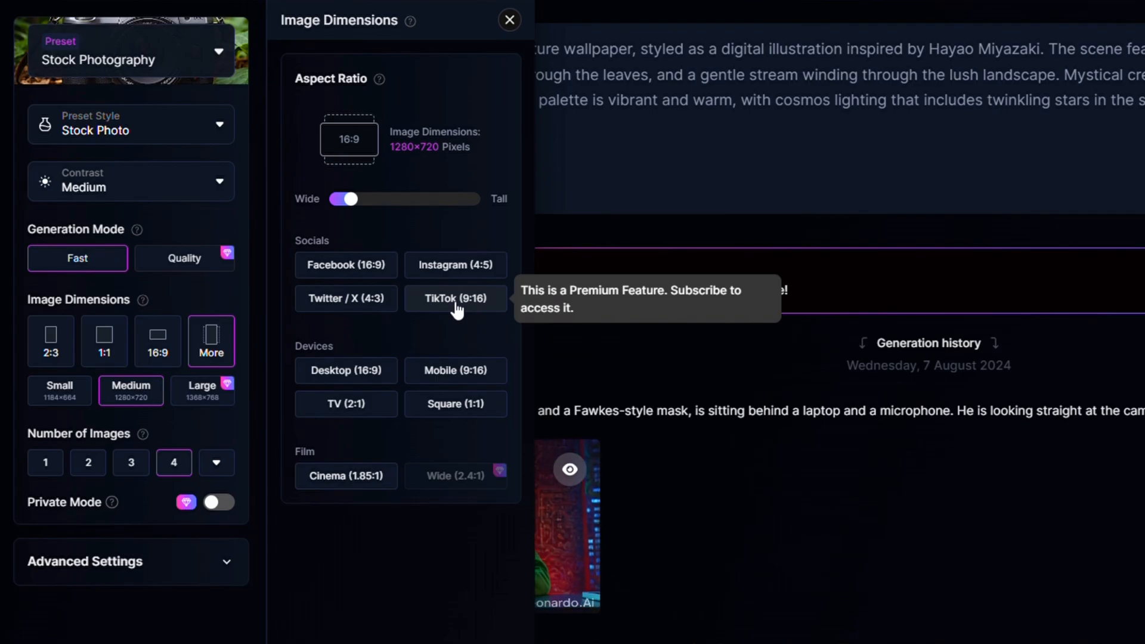
pyautogui.moveTo(465, 379)
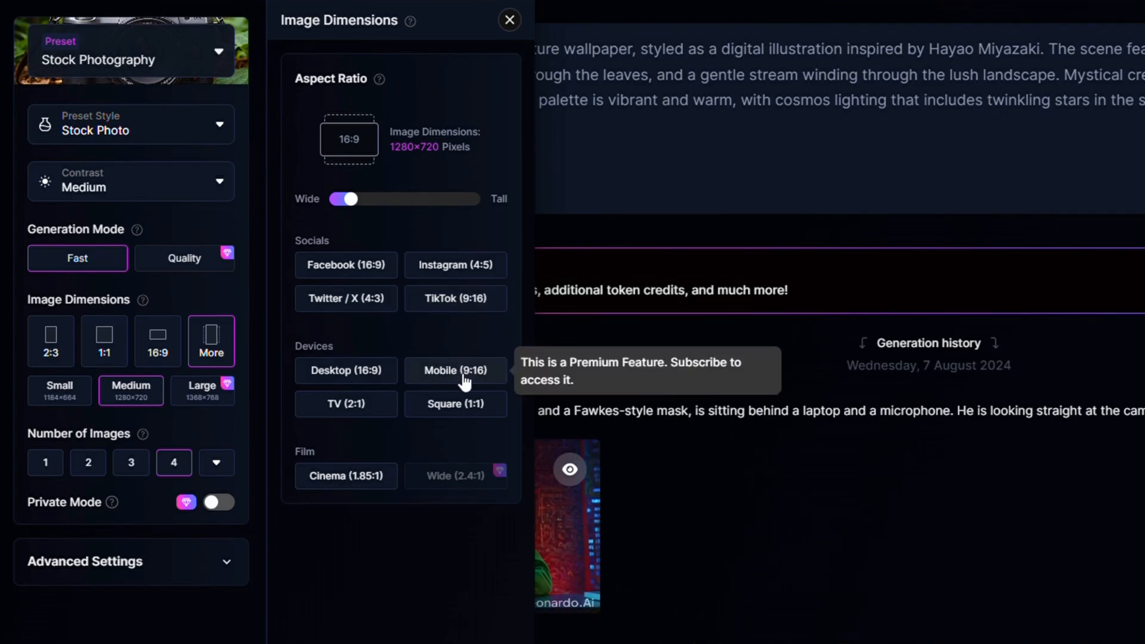
pyautogui.click(454, 370)
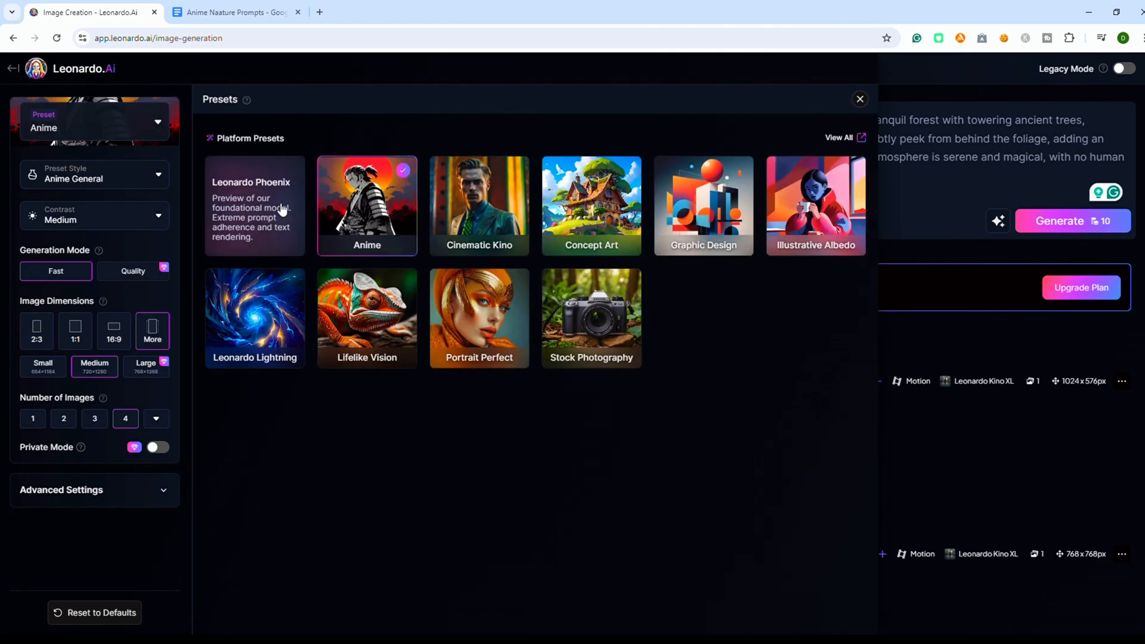
pyautogui.click(858, 99)
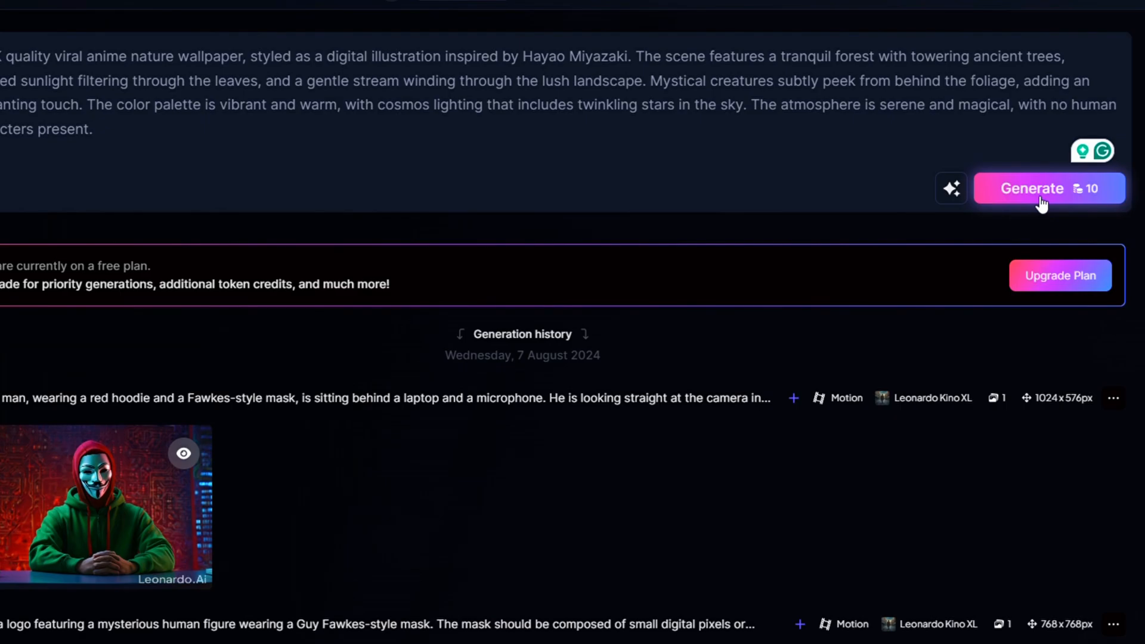
# Generate four portrait anime forest and starry-sky images from the Miyazaki-style prompt.
pyautogui.click(1030, 187)
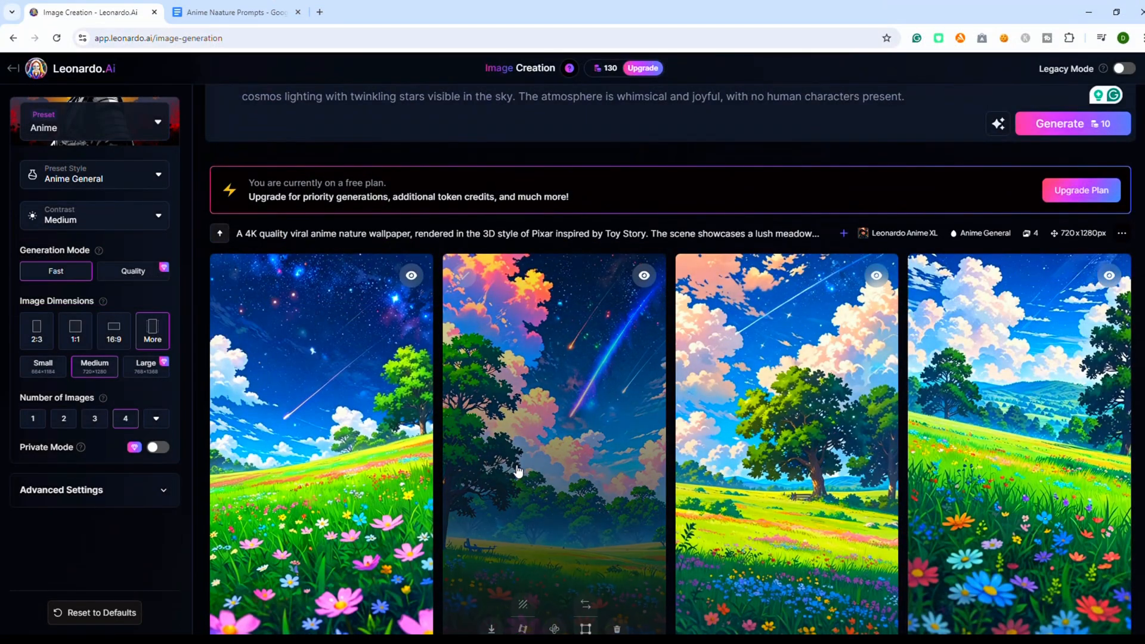
pyautogui.scroll(-3)
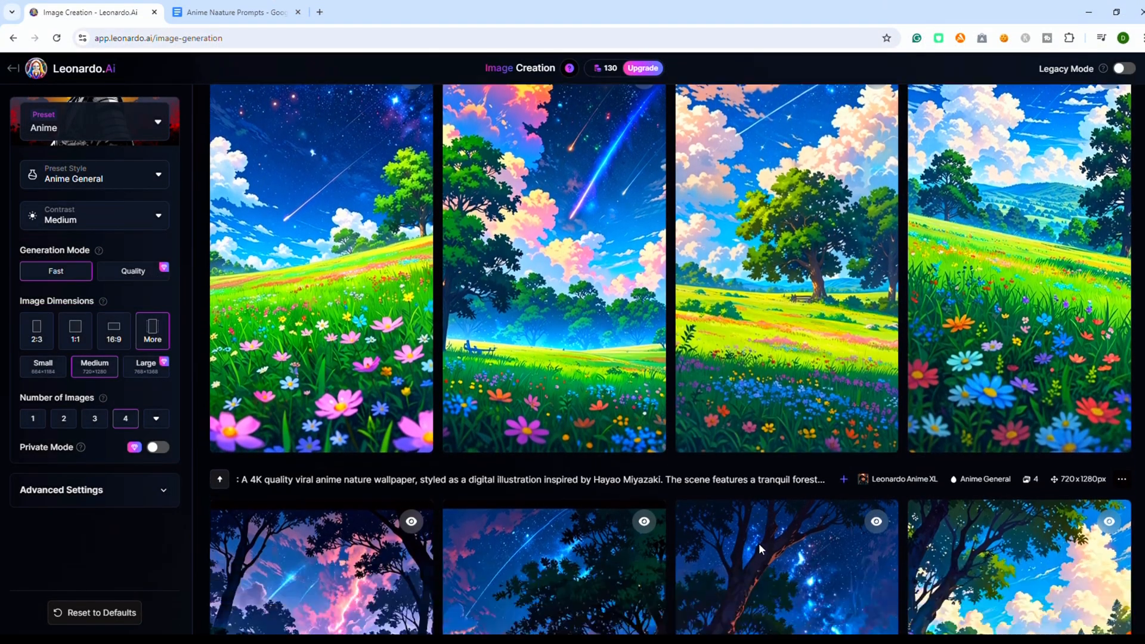
pyautogui.scroll(-3)
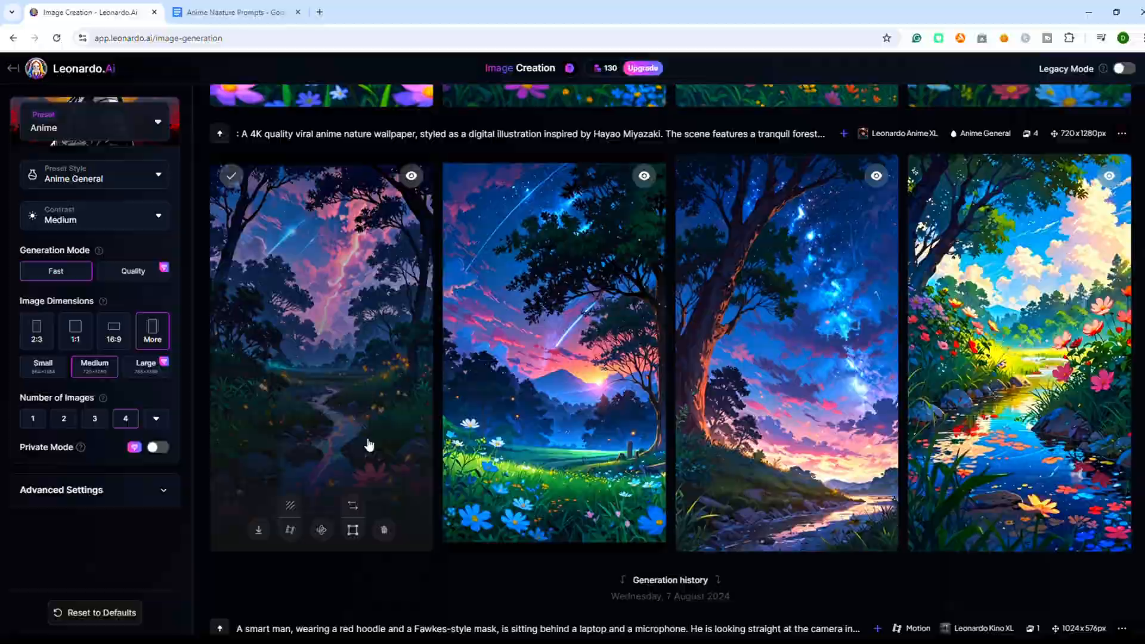
pyautogui.moveTo(290, 530)
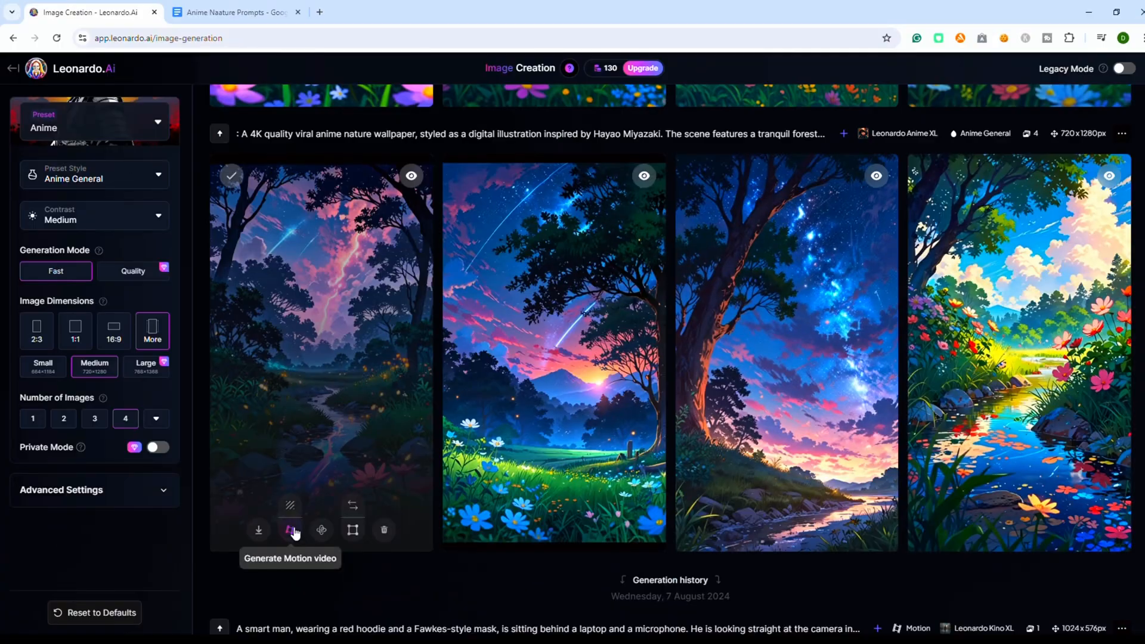
pyautogui.moveTo(353, 530)
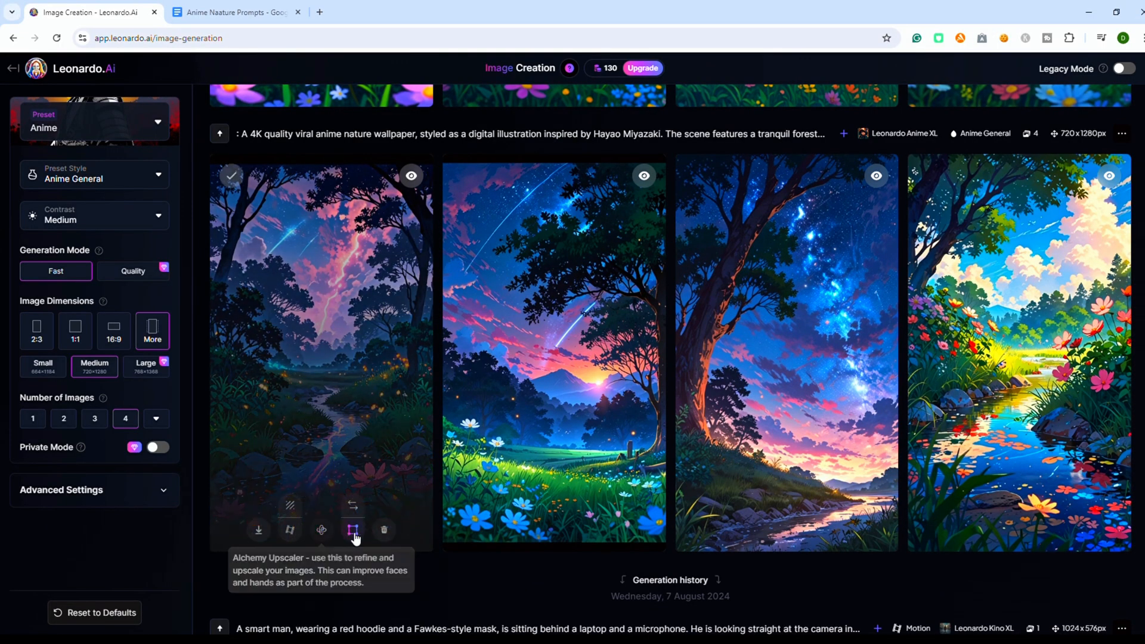
pyautogui.moveTo(321, 530)
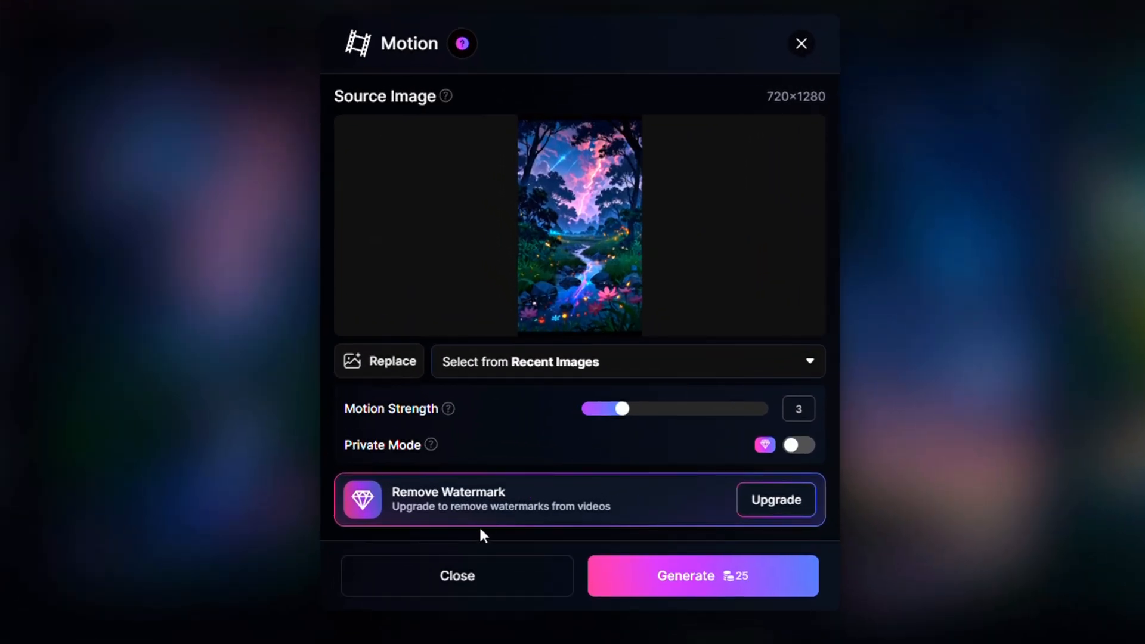
pyautogui.moveTo(516, 378)
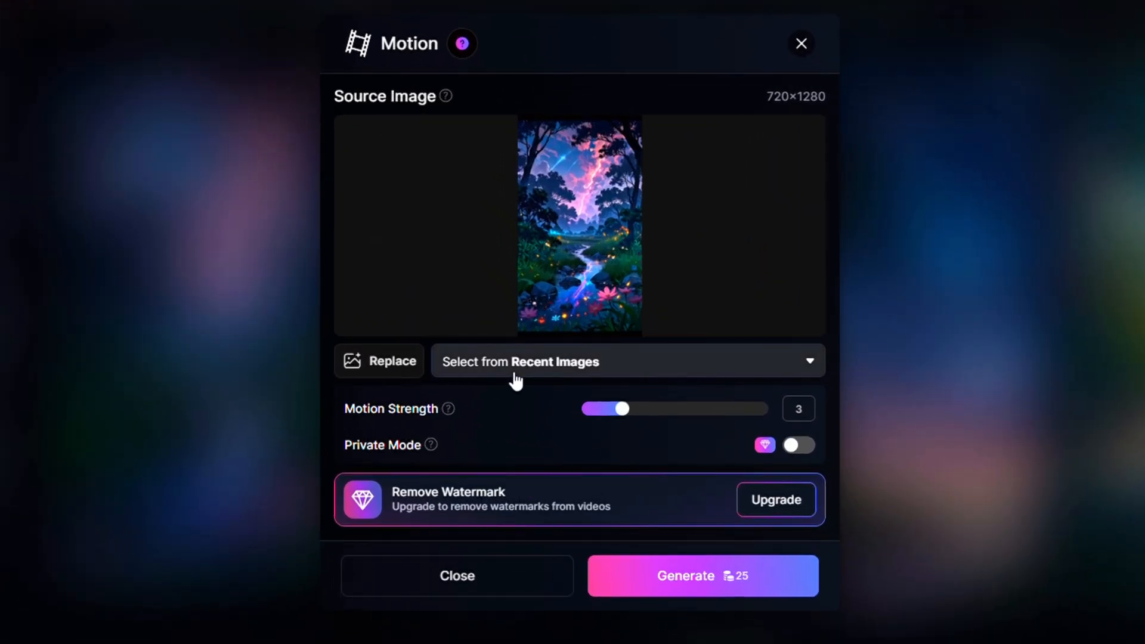
pyautogui.moveTo(578, 424)
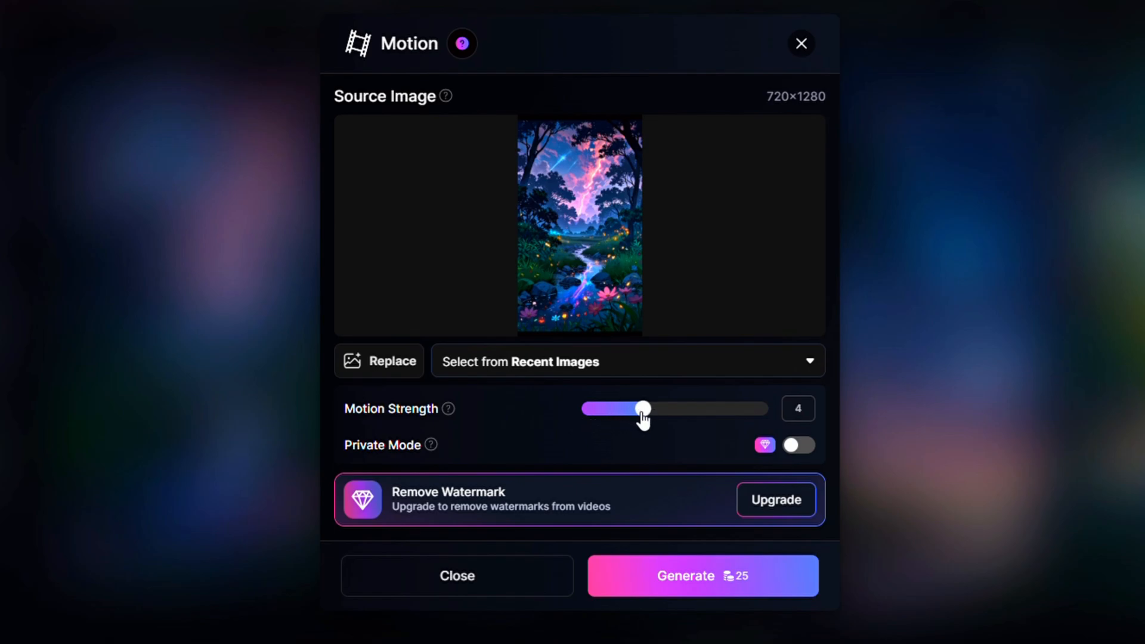
pyautogui.moveTo(737, 592)
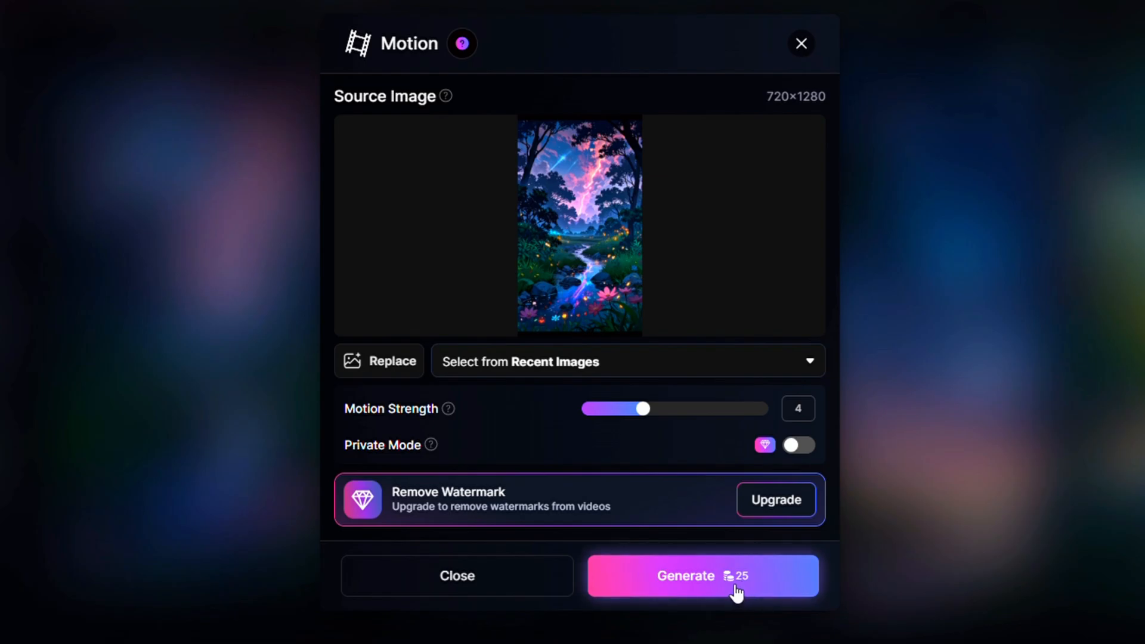
# Generate a motion video of the night forest stream image at motion strength 4.
pyautogui.click(701, 575)
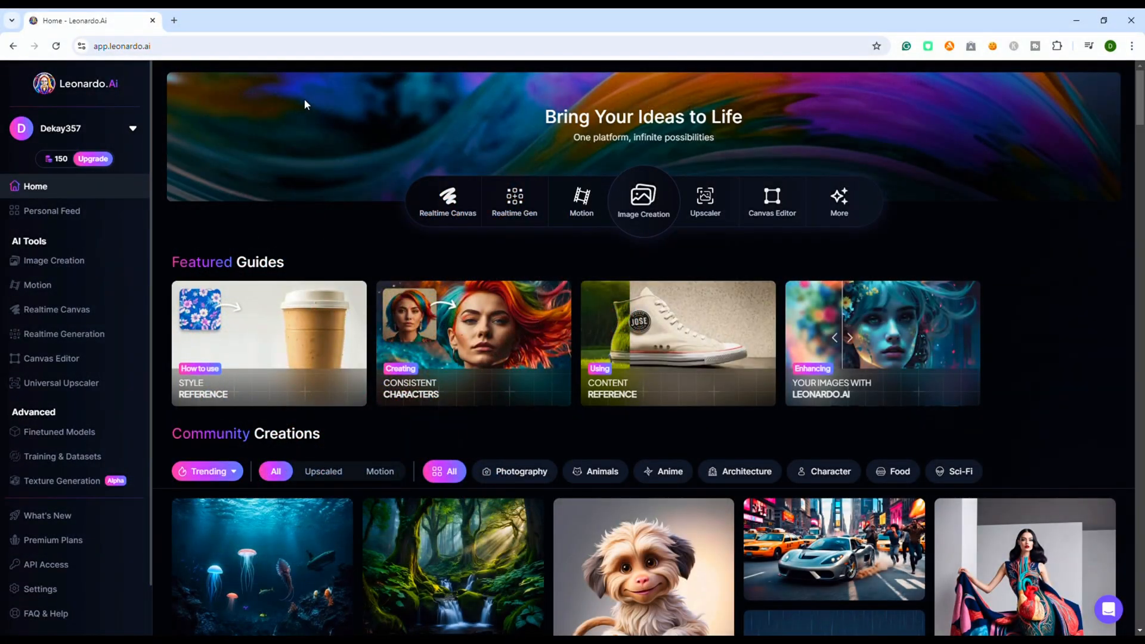
pyautogui.moveTo(265, 125)
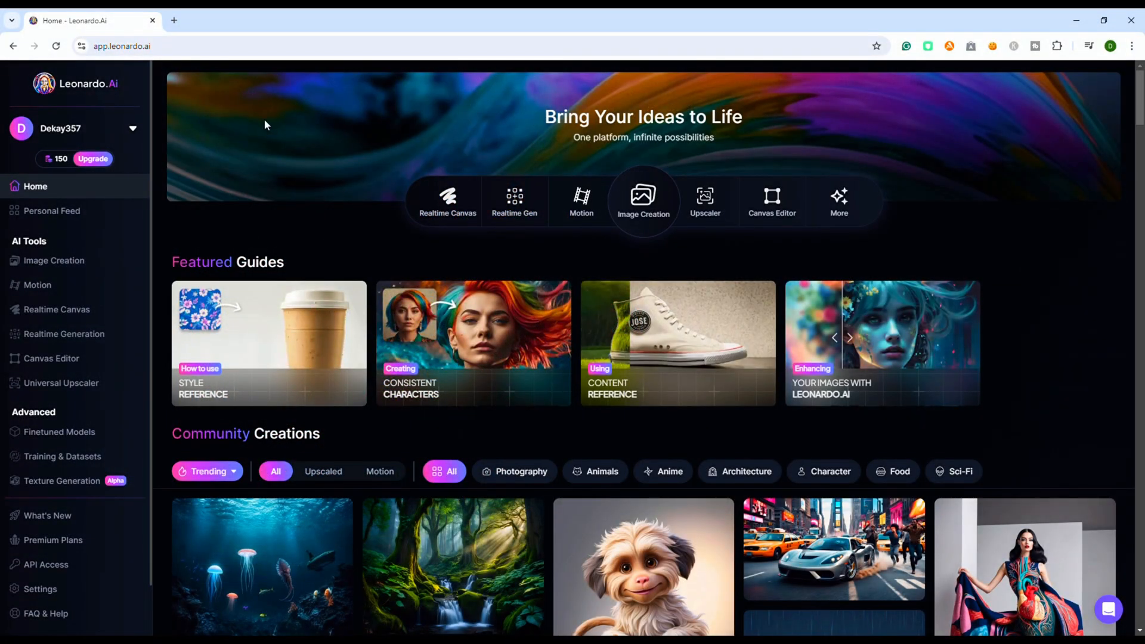
pyautogui.click(233, 21)
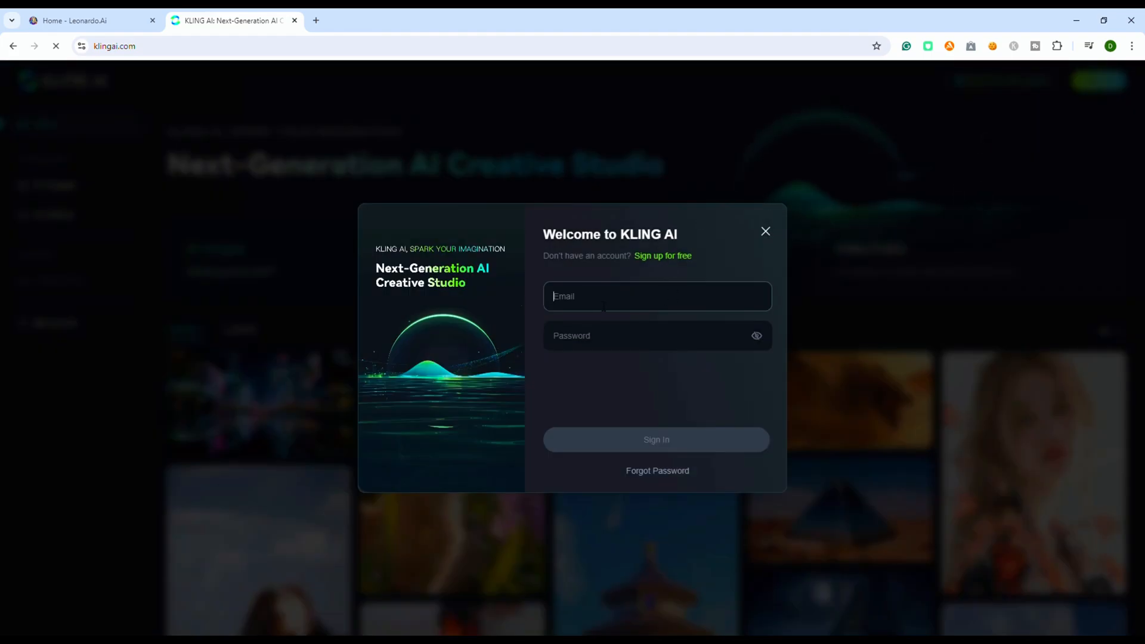
# Sign in to Kling AI and view Itemized Bills showing 66 remaining bonus credits.
pyautogui.click(654, 440)
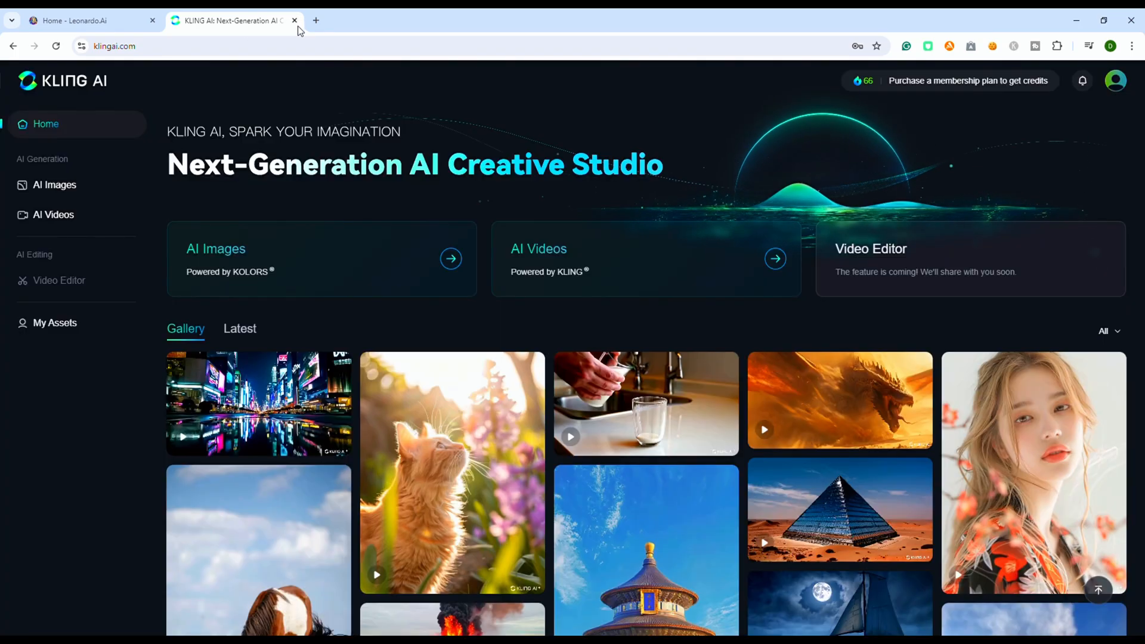
pyautogui.click(860, 80)
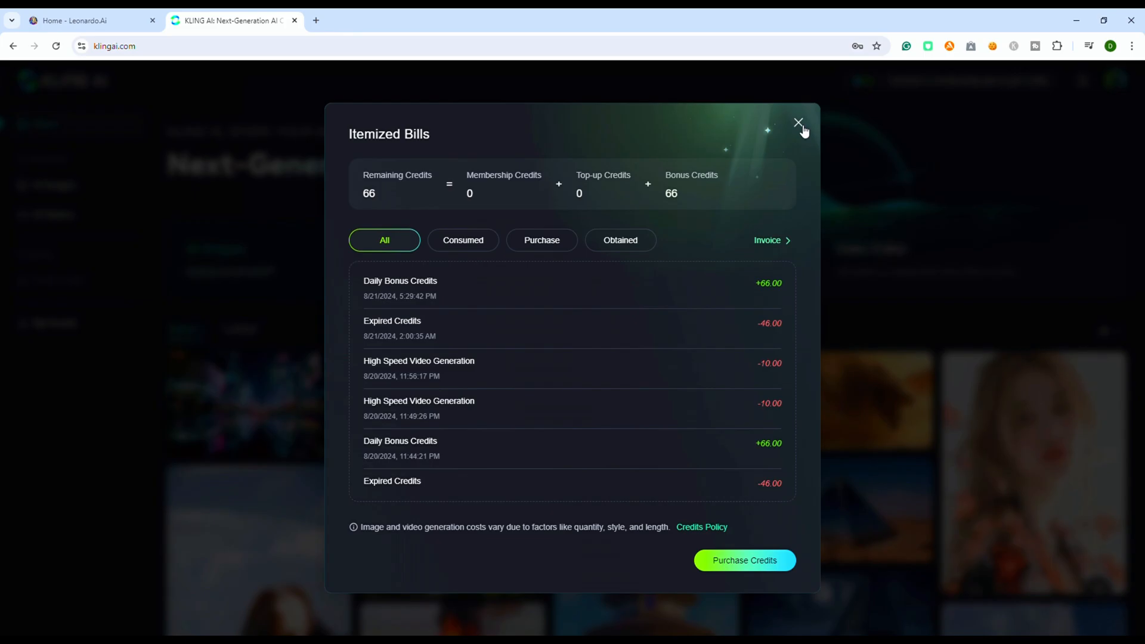
# Generate a 10-second Image to Video clip of the forest wallpaper with prompt 'moving sky and star', Creativity 0.6.
pyautogui.click(798, 122)
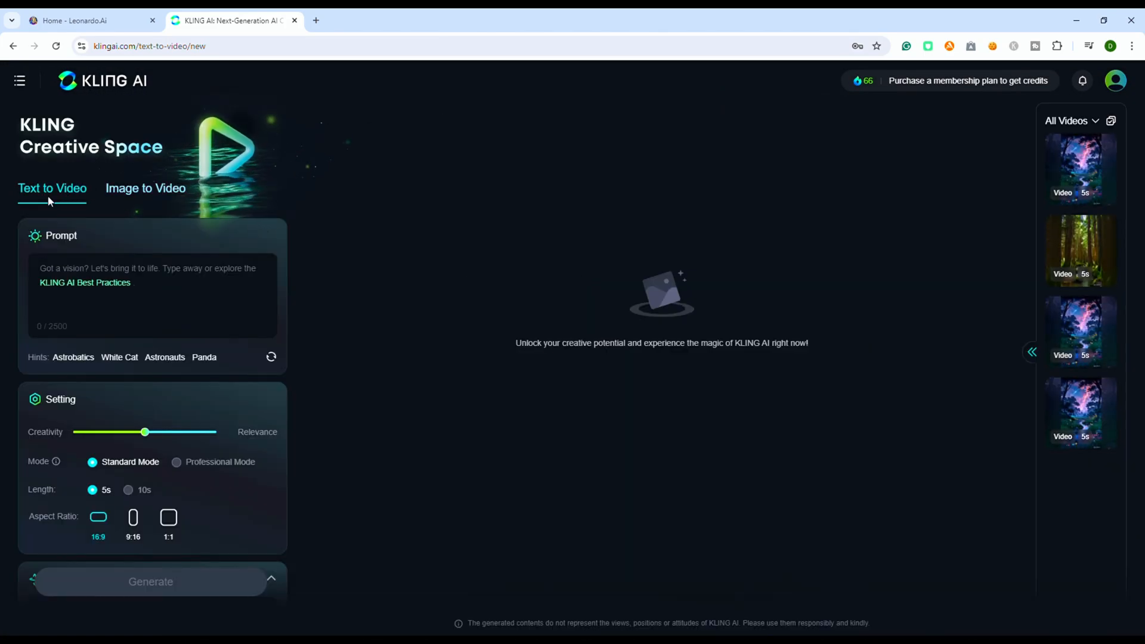
pyautogui.click(146, 187)
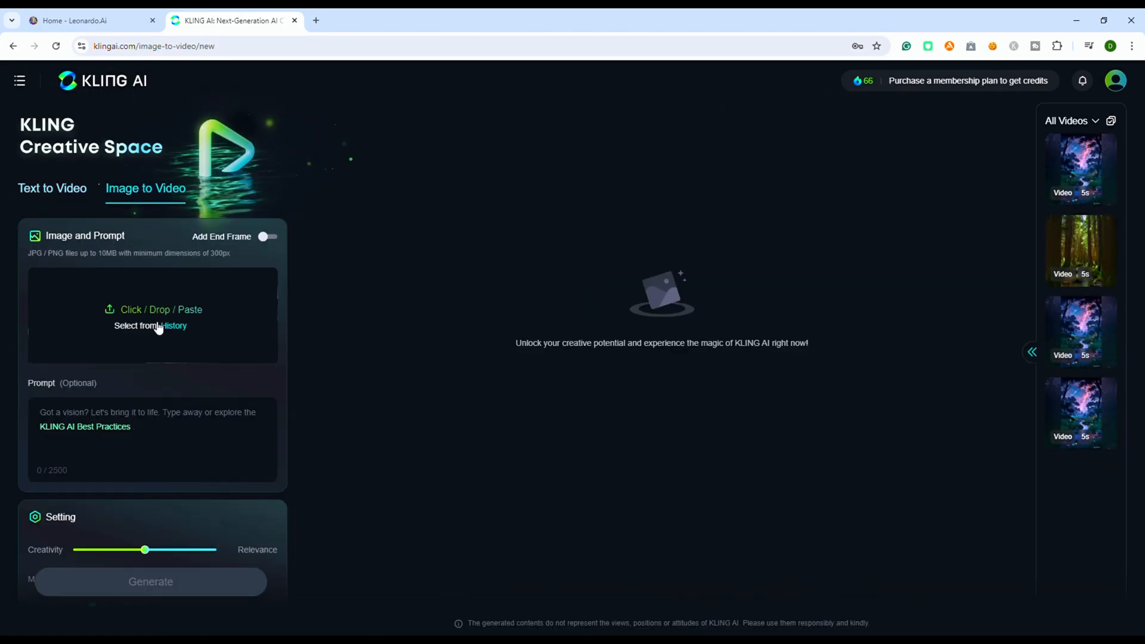
pyautogui.click(150, 324)
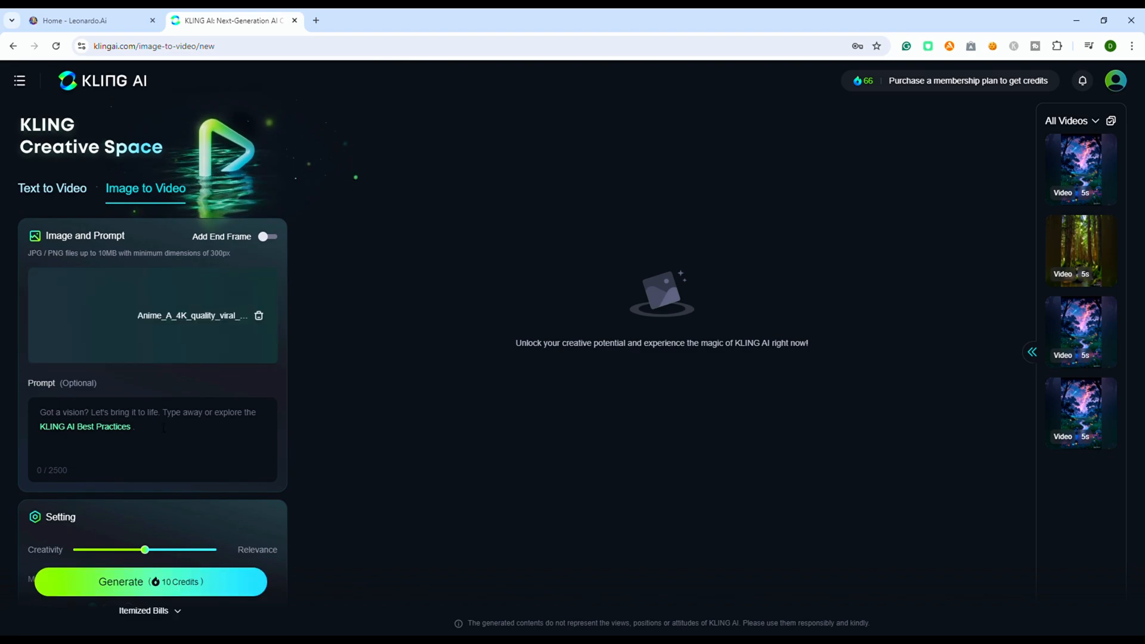
pyautogui.write('moving sky and star')
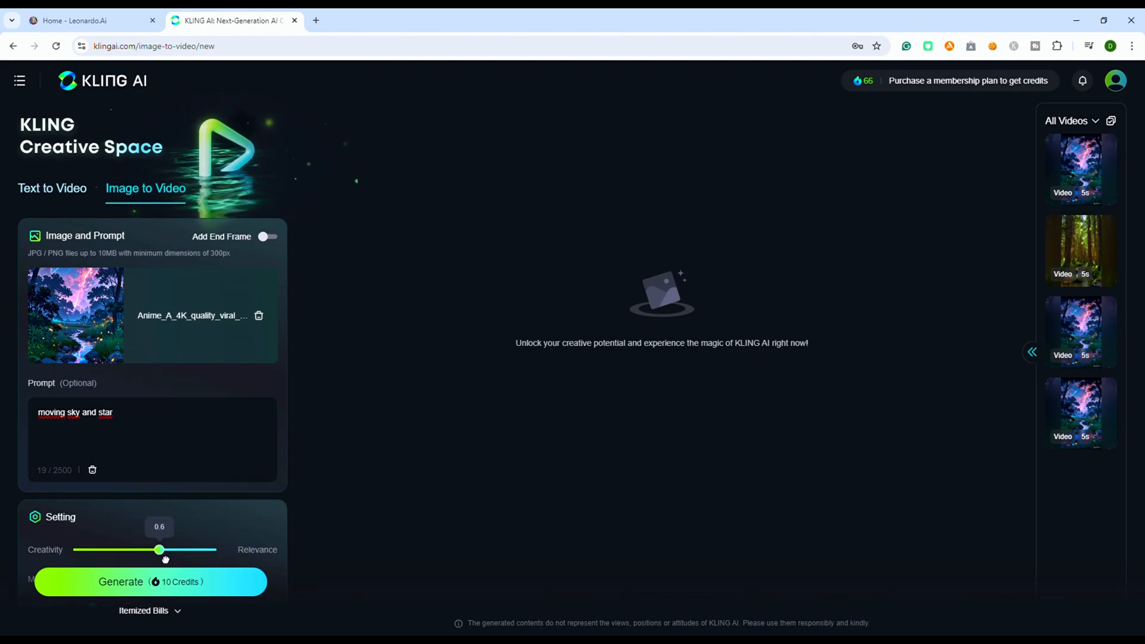
pyautogui.scroll(-3)
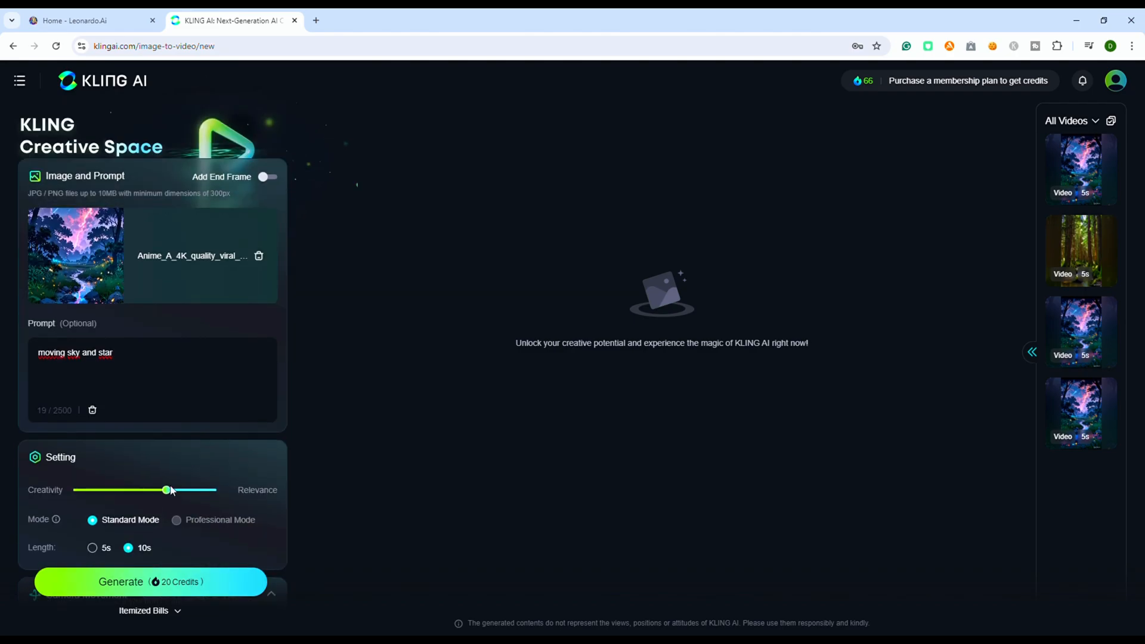
pyautogui.click(150, 581)
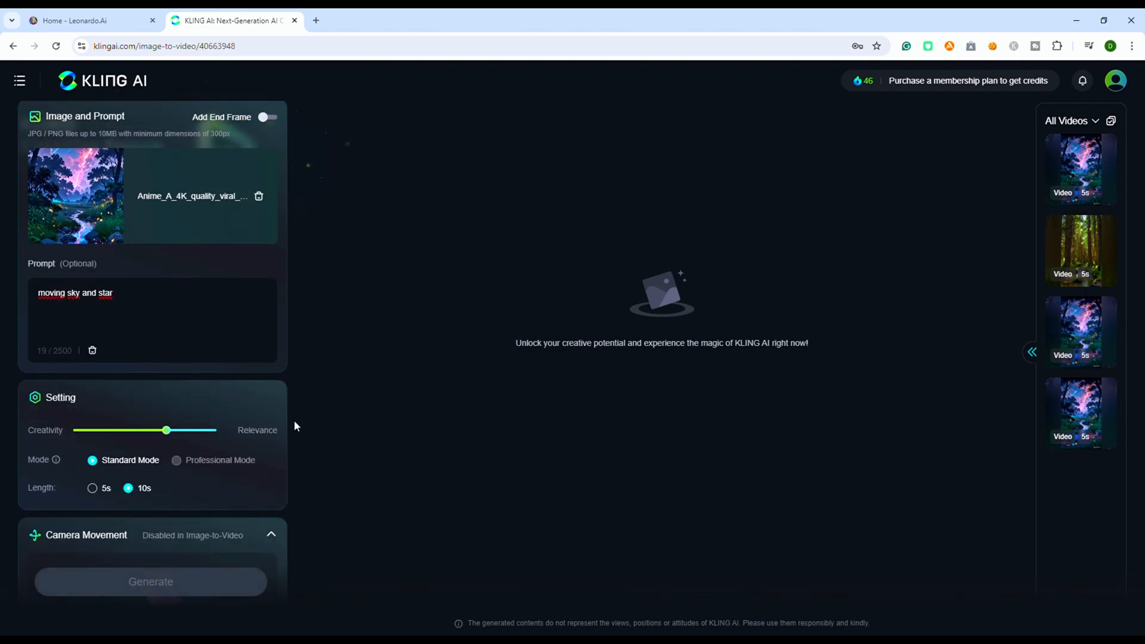
pyautogui.click(151, 581)
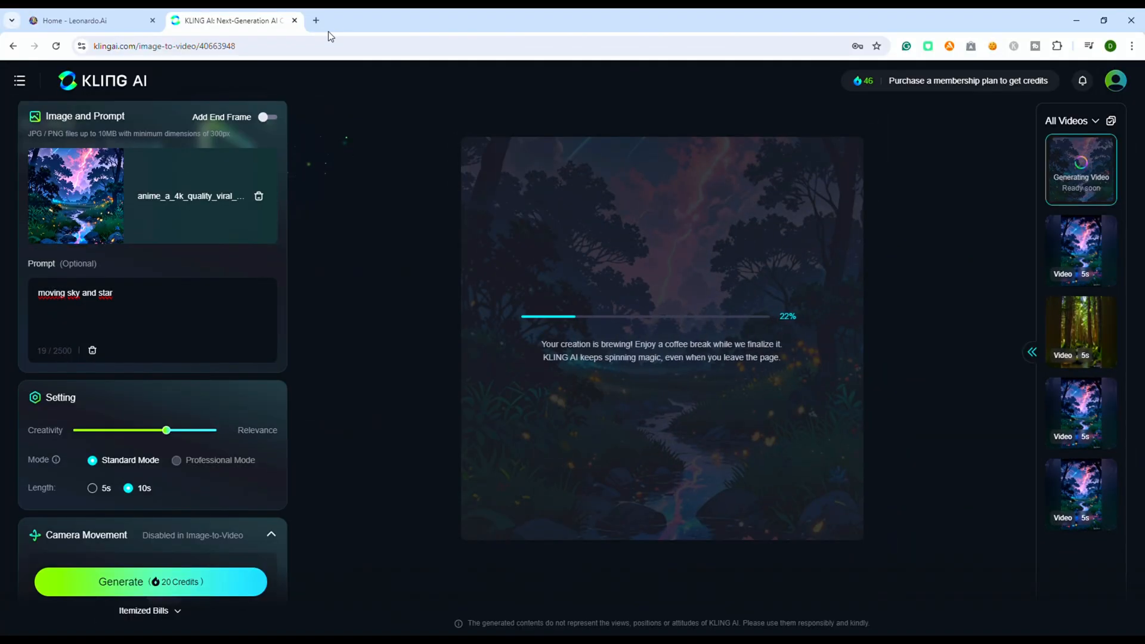
# Find Haiper AI in a new tab and sign in with Google to reach Image to Video.
pyautogui.click(314, 21)
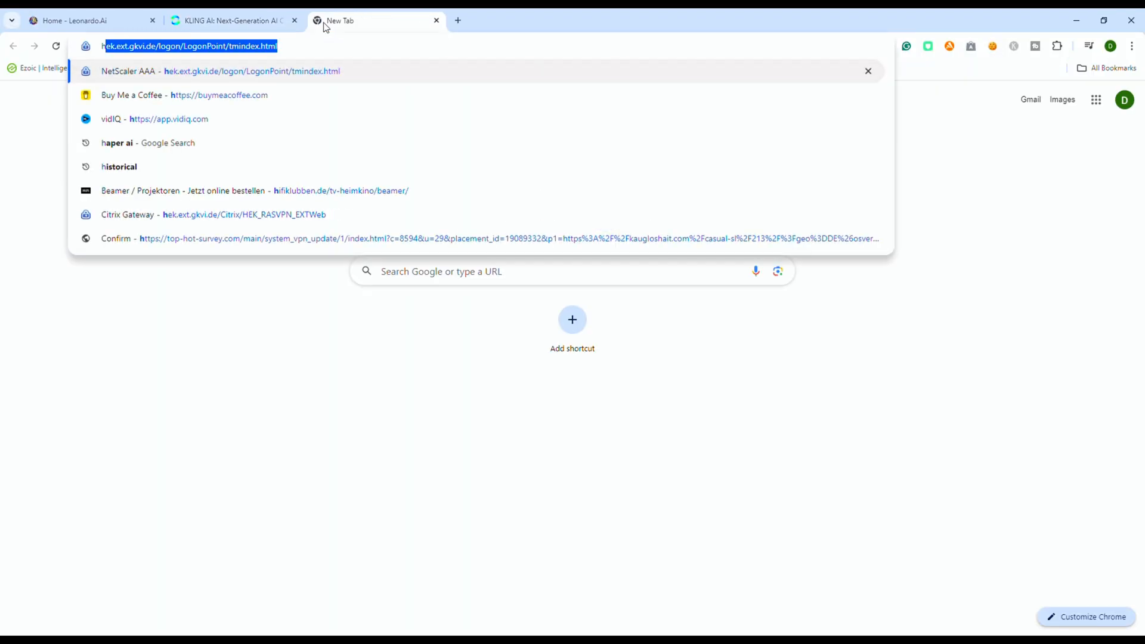
pyautogui.click(117, 142)
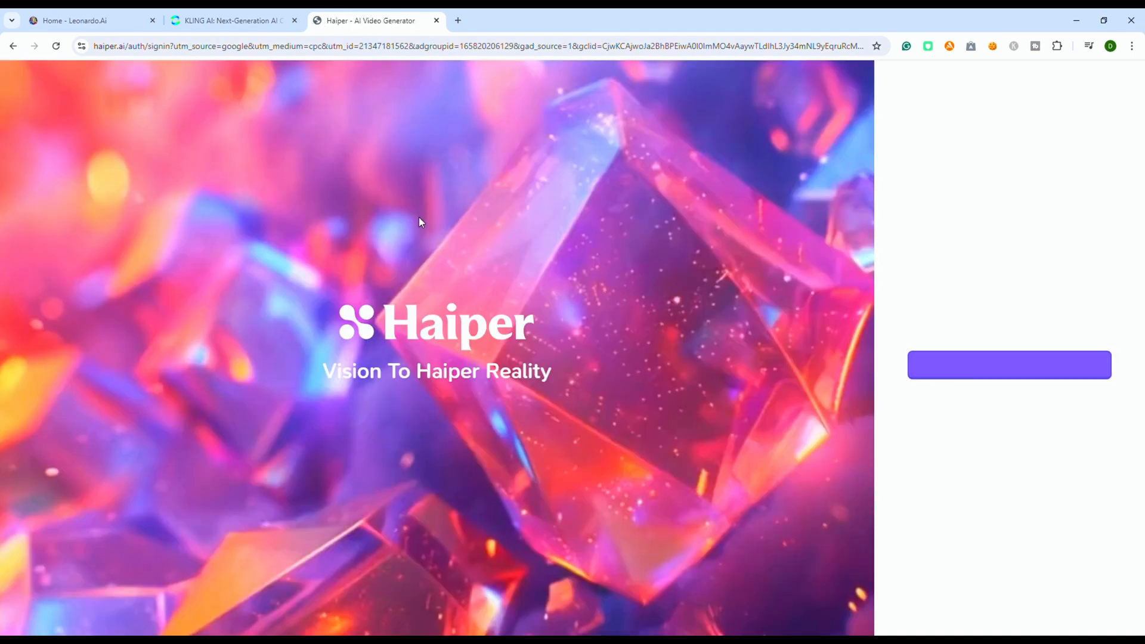
pyautogui.click(1009, 365)
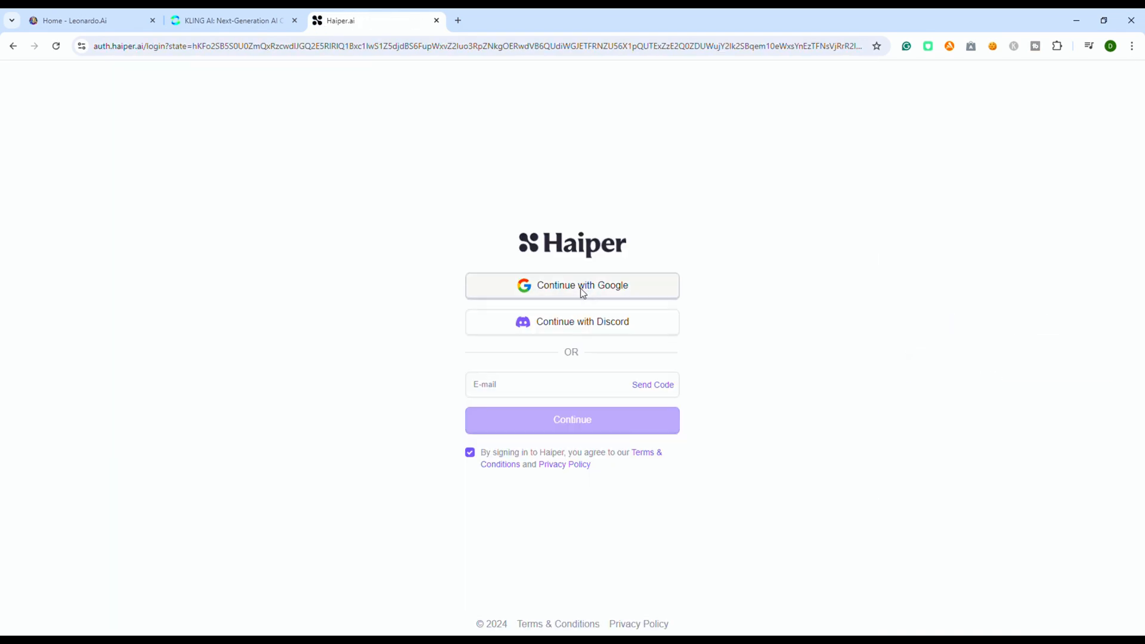
pyautogui.click(571, 285)
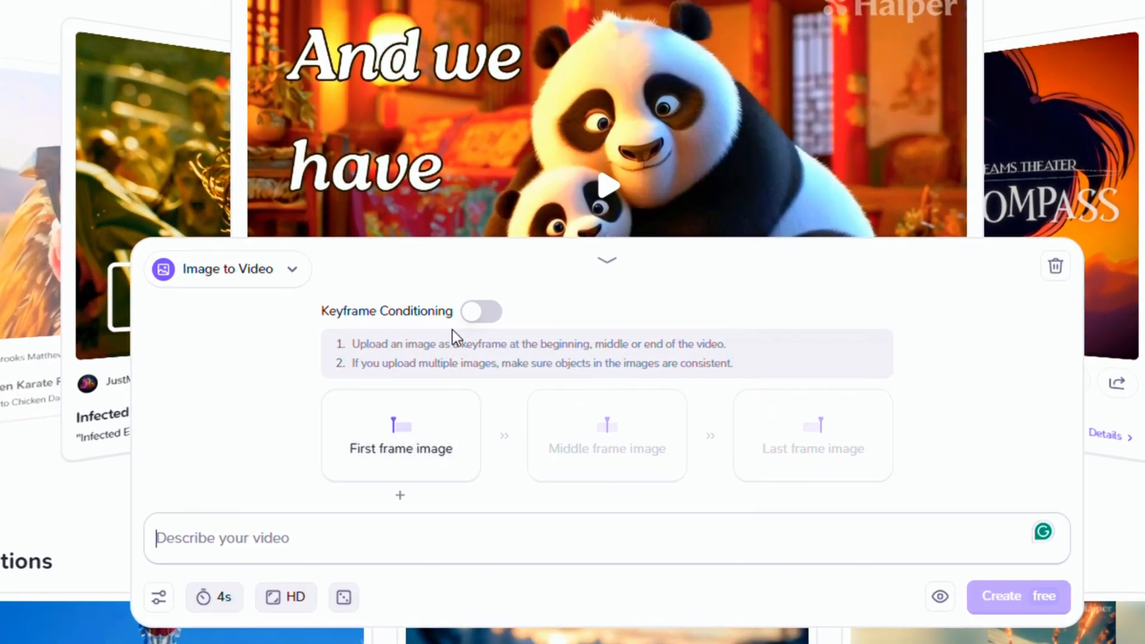
# Enable Keyframe Conditioning with the anime wallpaper as first and last frame, length 8 seconds.
pyautogui.click(480, 312)
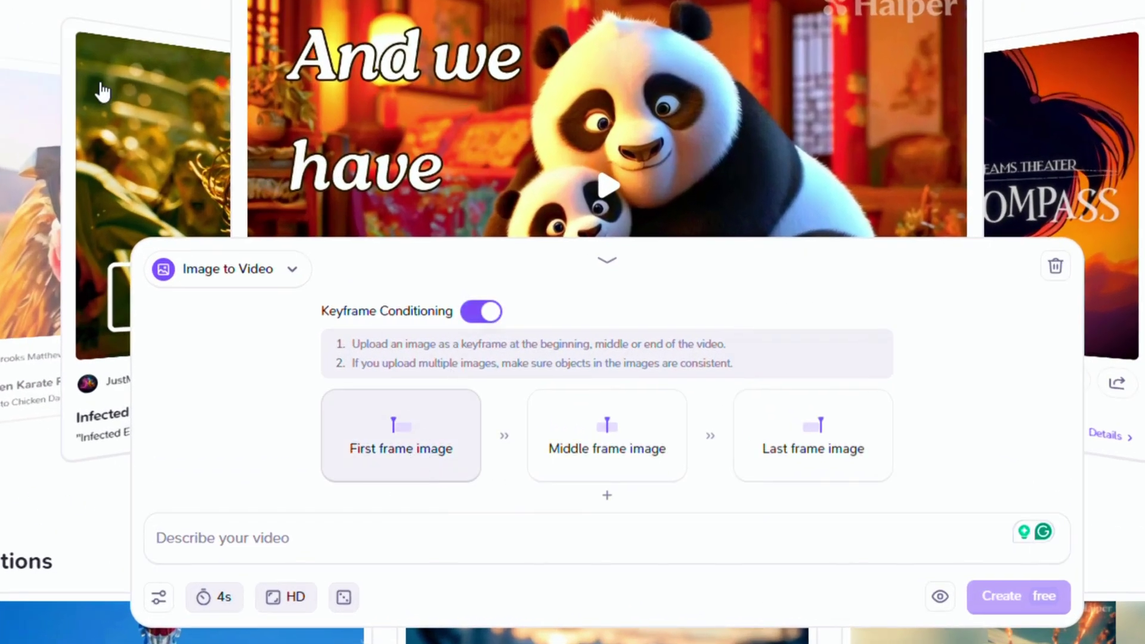
pyautogui.click(400, 434)
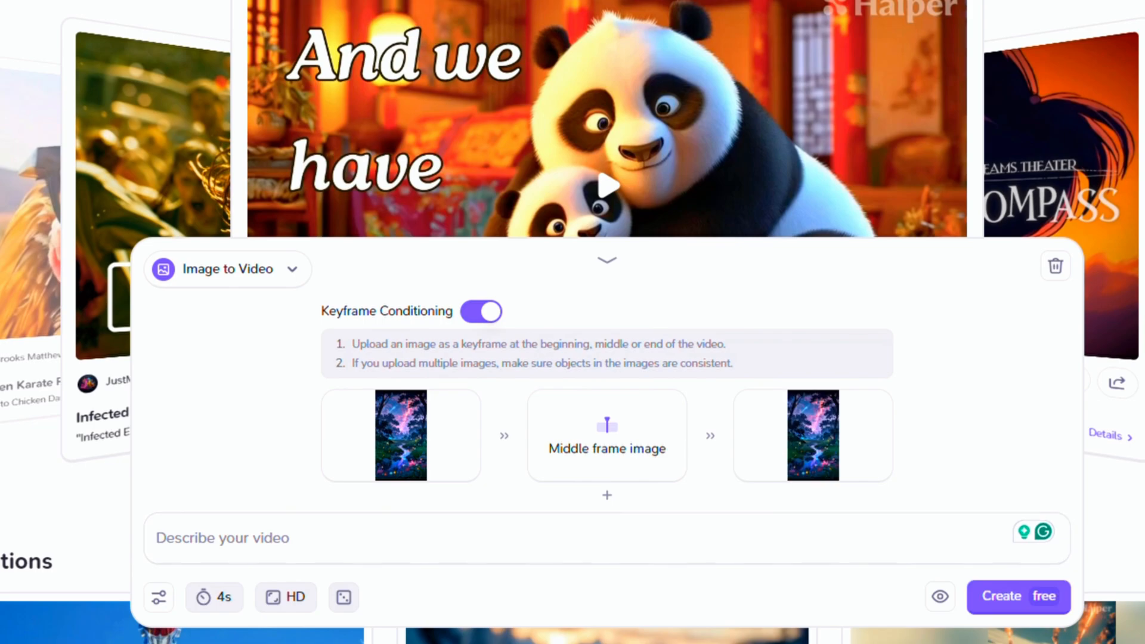
pyautogui.moveTo(939, 596)
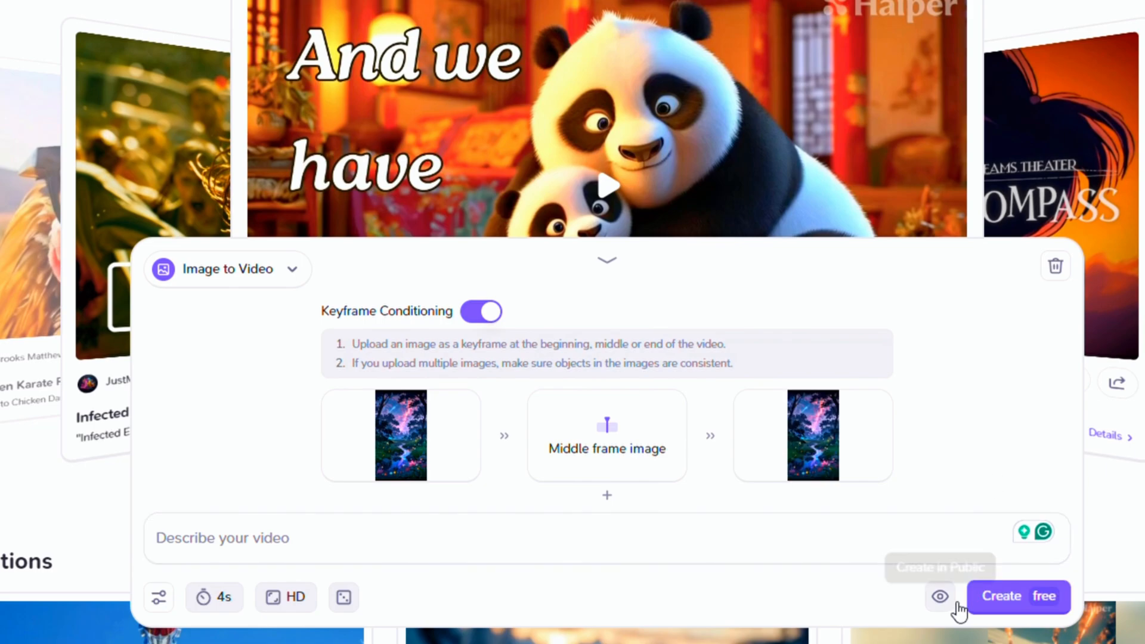
pyautogui.click(214, 597)
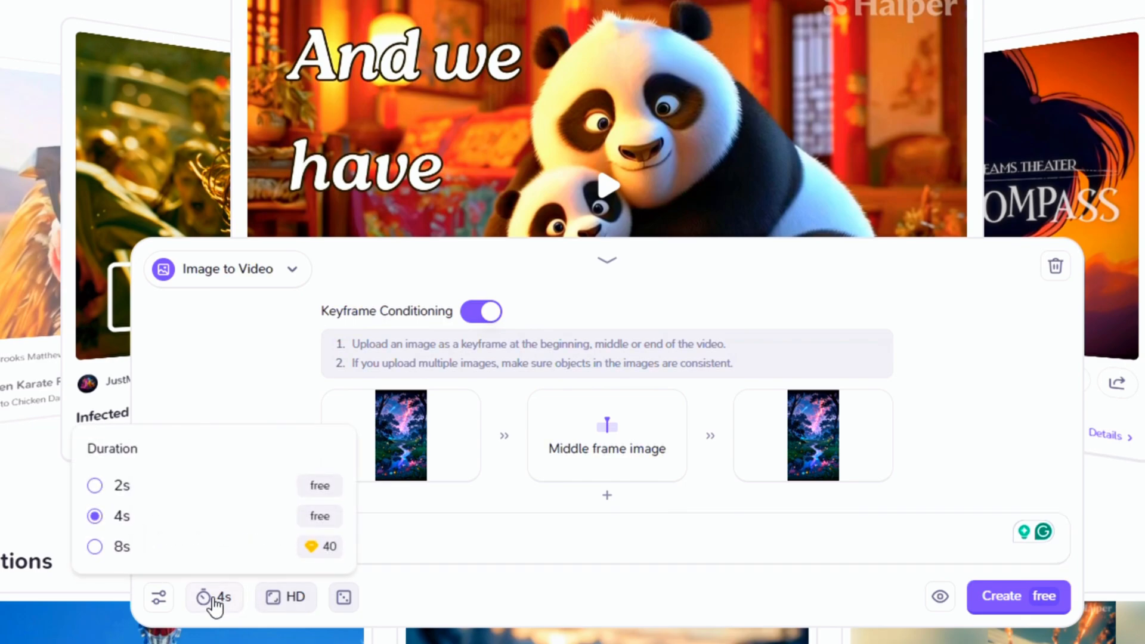
pyautogui.click(123, 546)
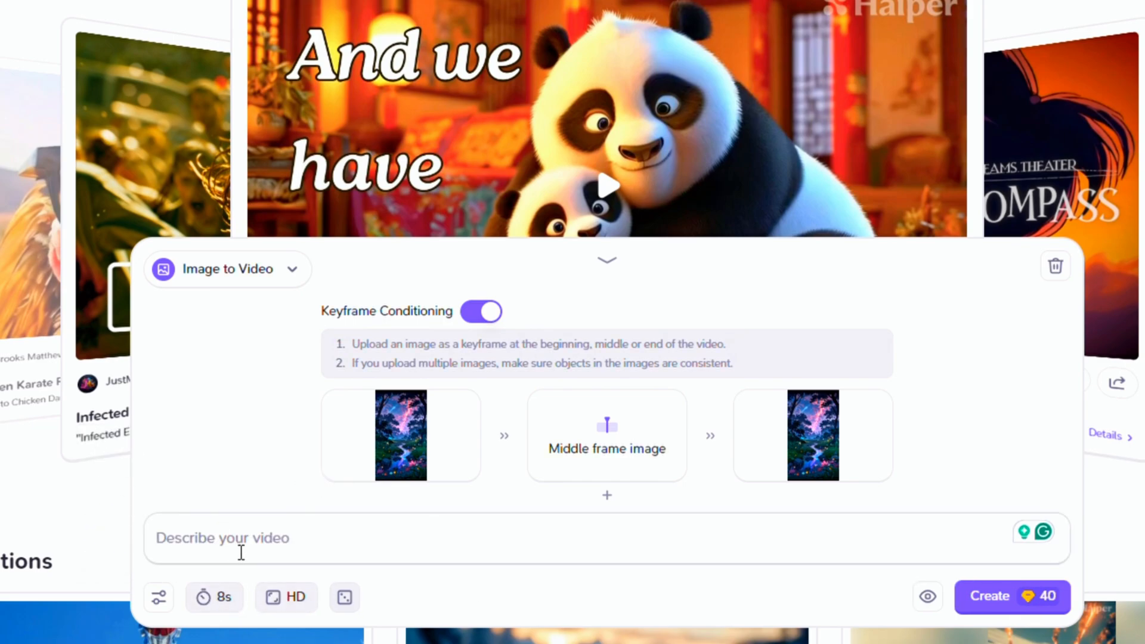
# Enter the prompt 'moving sky and star' and start creating the keyframed video.
pyautogui.write('movin')
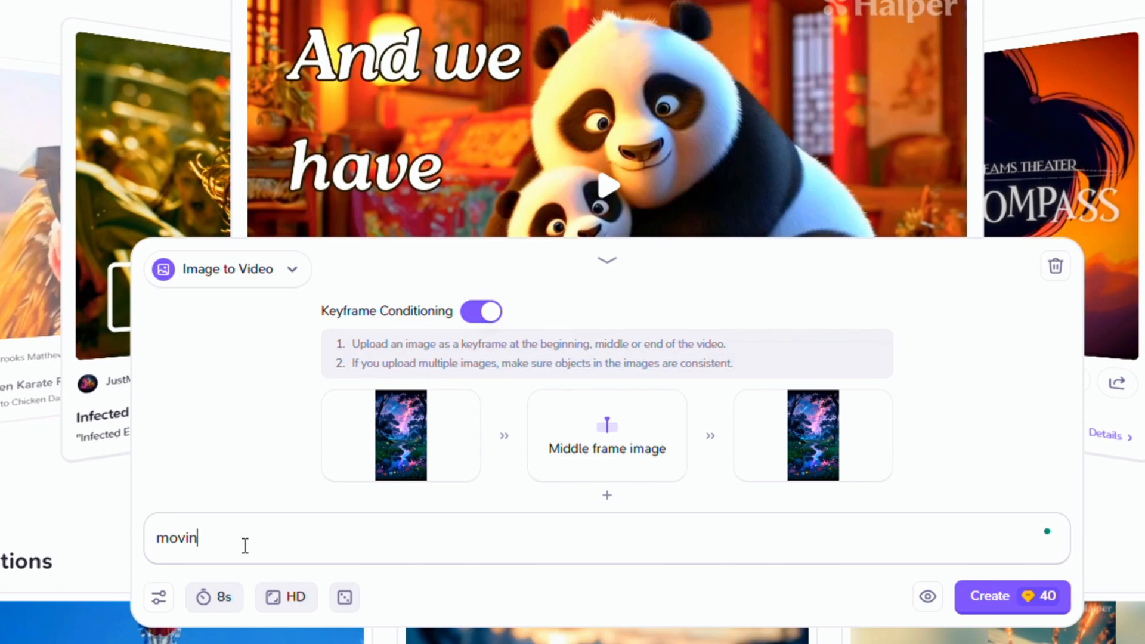
pyautogui.write('g sky and star')
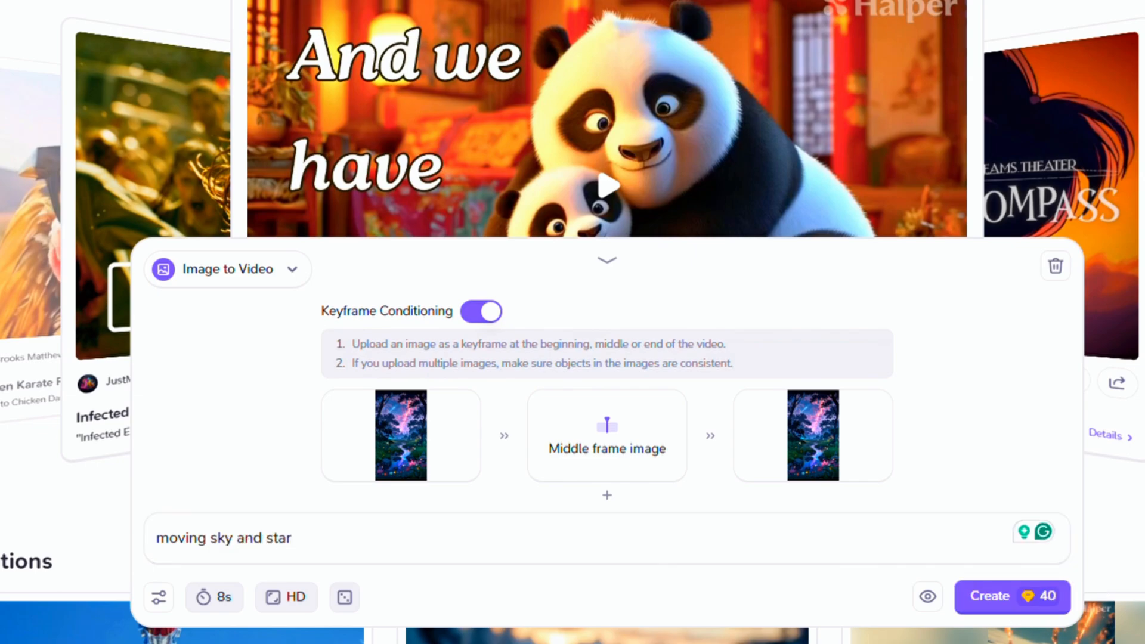
pyautogui.click(1012, 596)
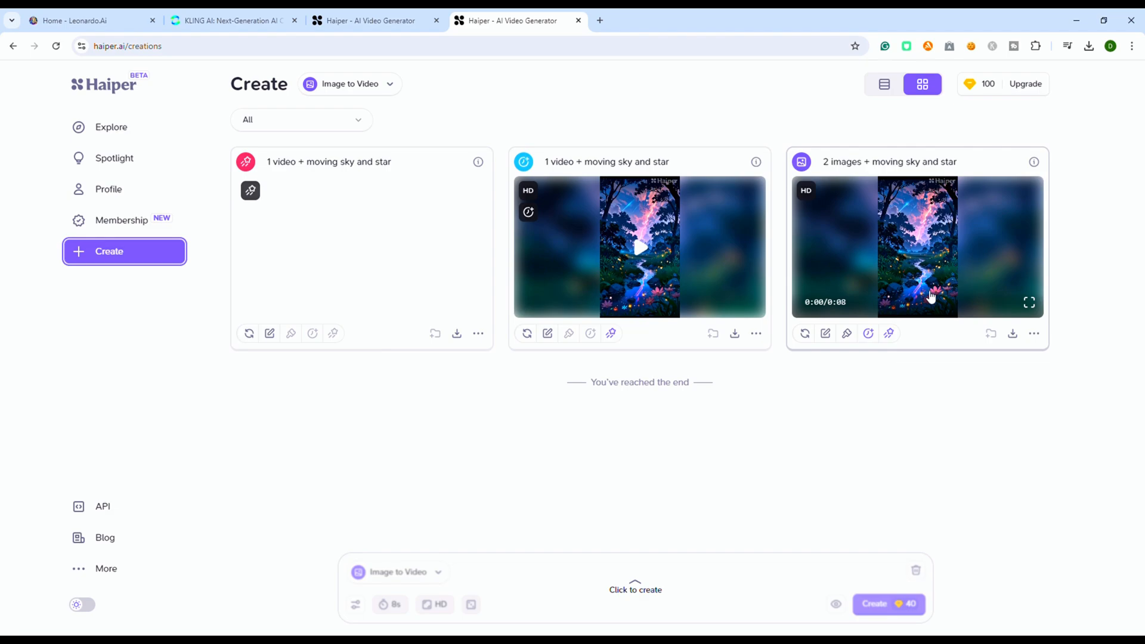
pyautogui.moveTo(869, 334)
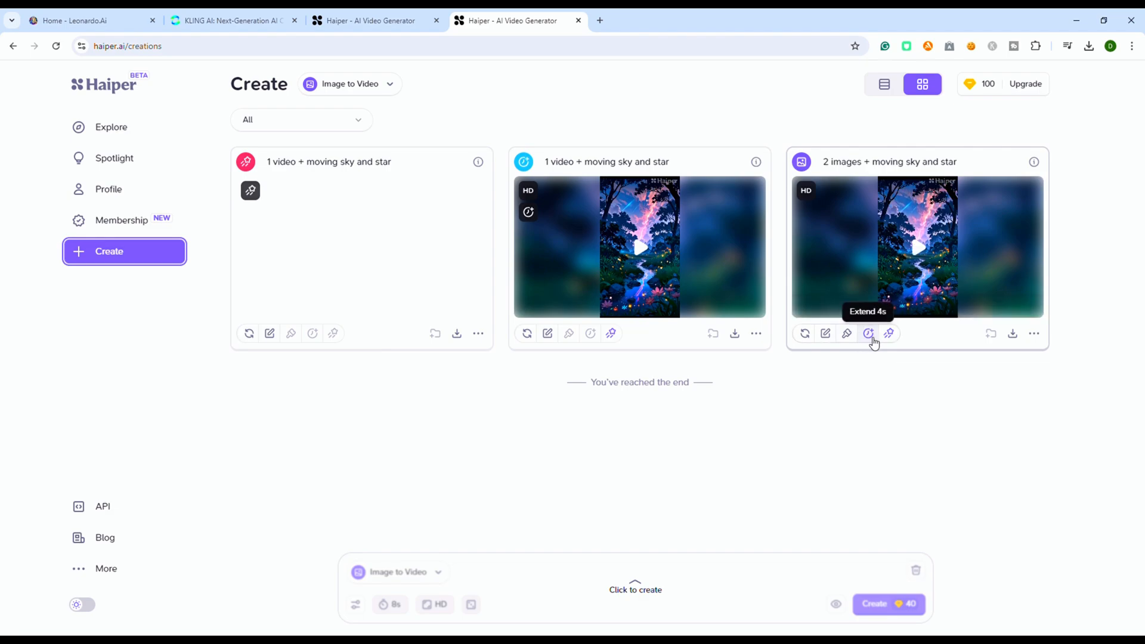
pyautogui.moveTo(646, 355)
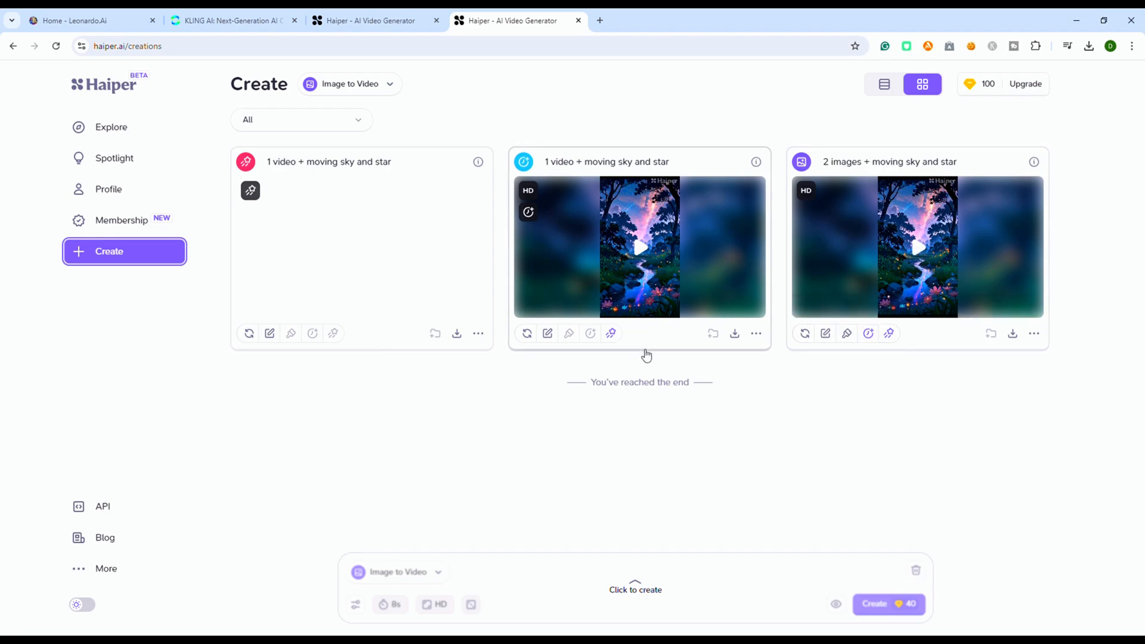
pyautogui.moveTo(611, 333)
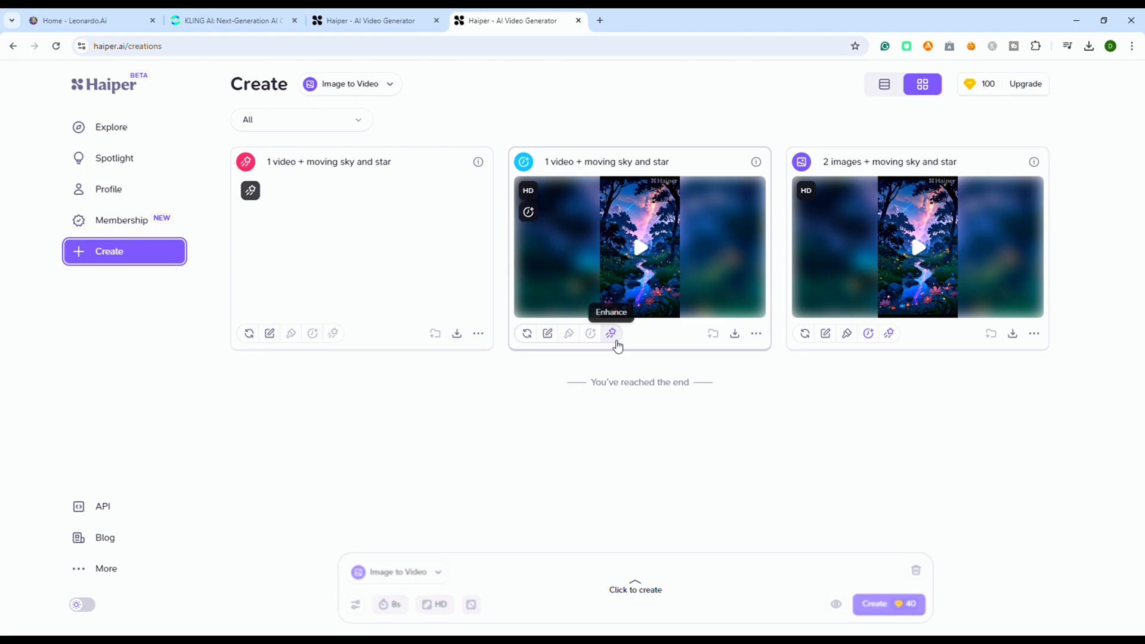
# Download the first 'moving sky and star' video, which notes watermark-free downloads need Pro.
pyautogui.click(457, 333)
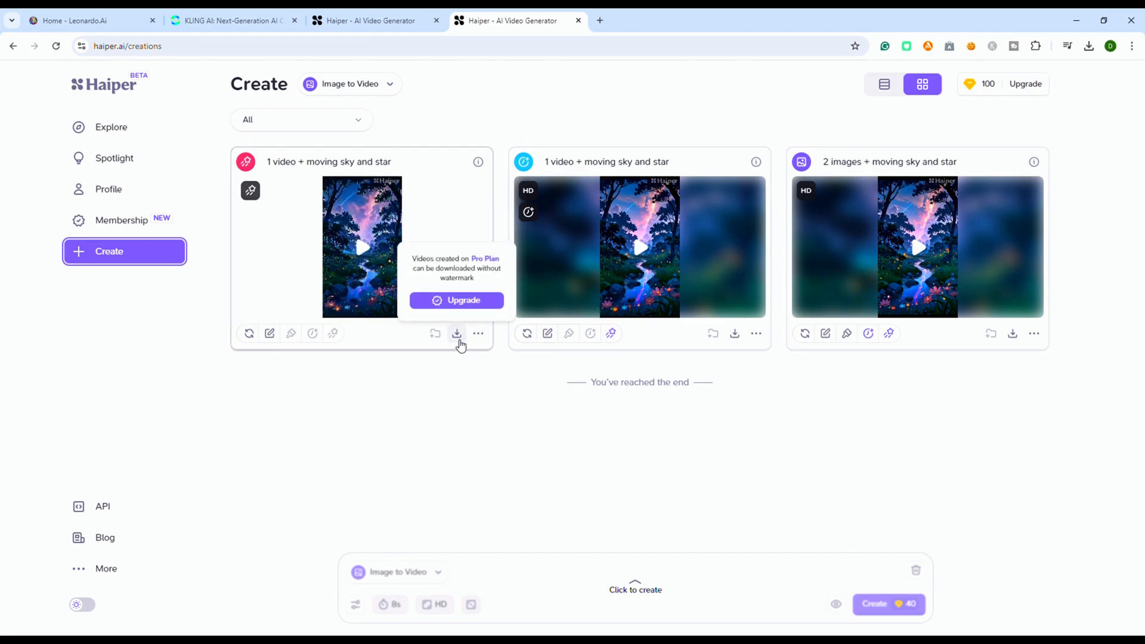